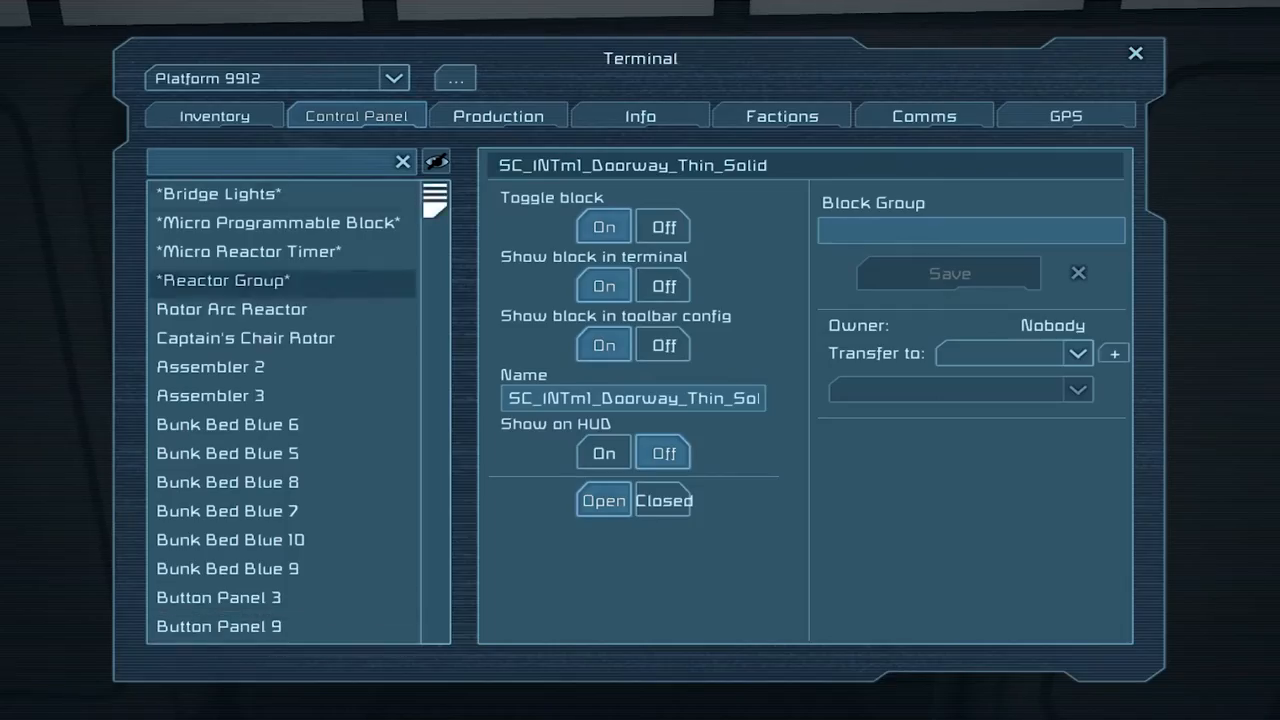
Filter the terminal's block list with 'grav' to show the GravWalk No Railing blocks, then close it
text(gravw)
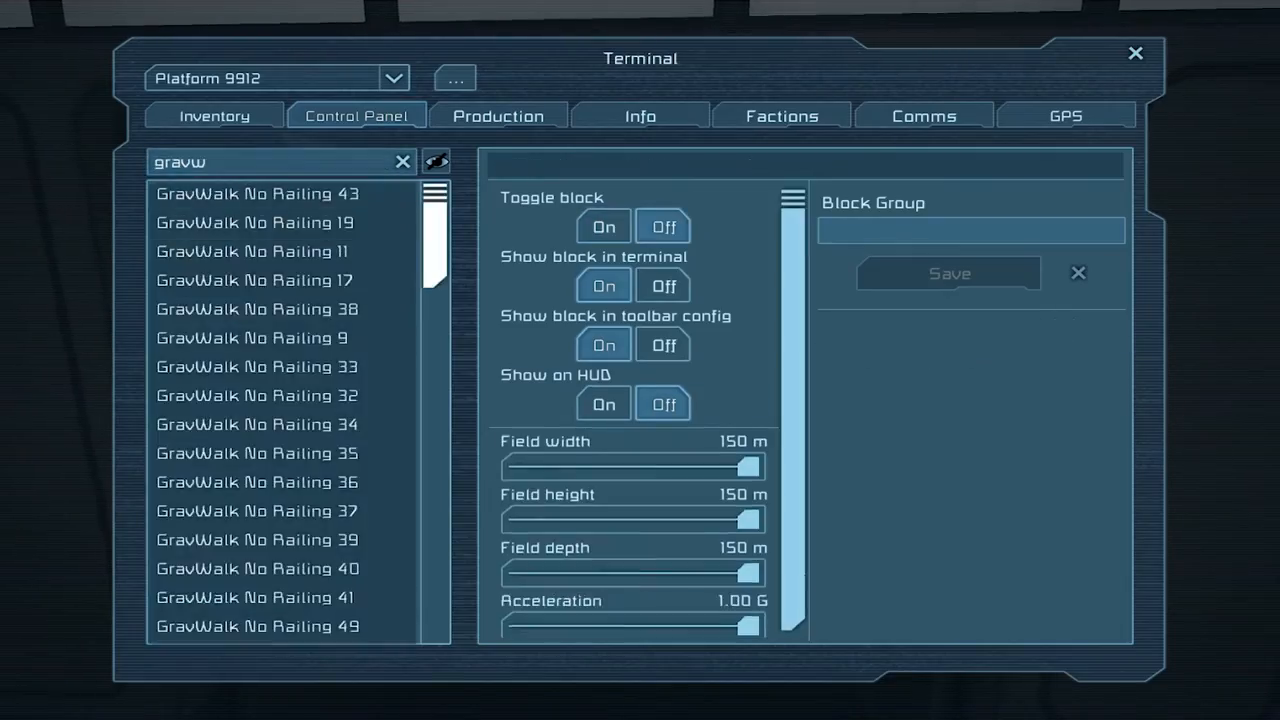
click(256, 192)
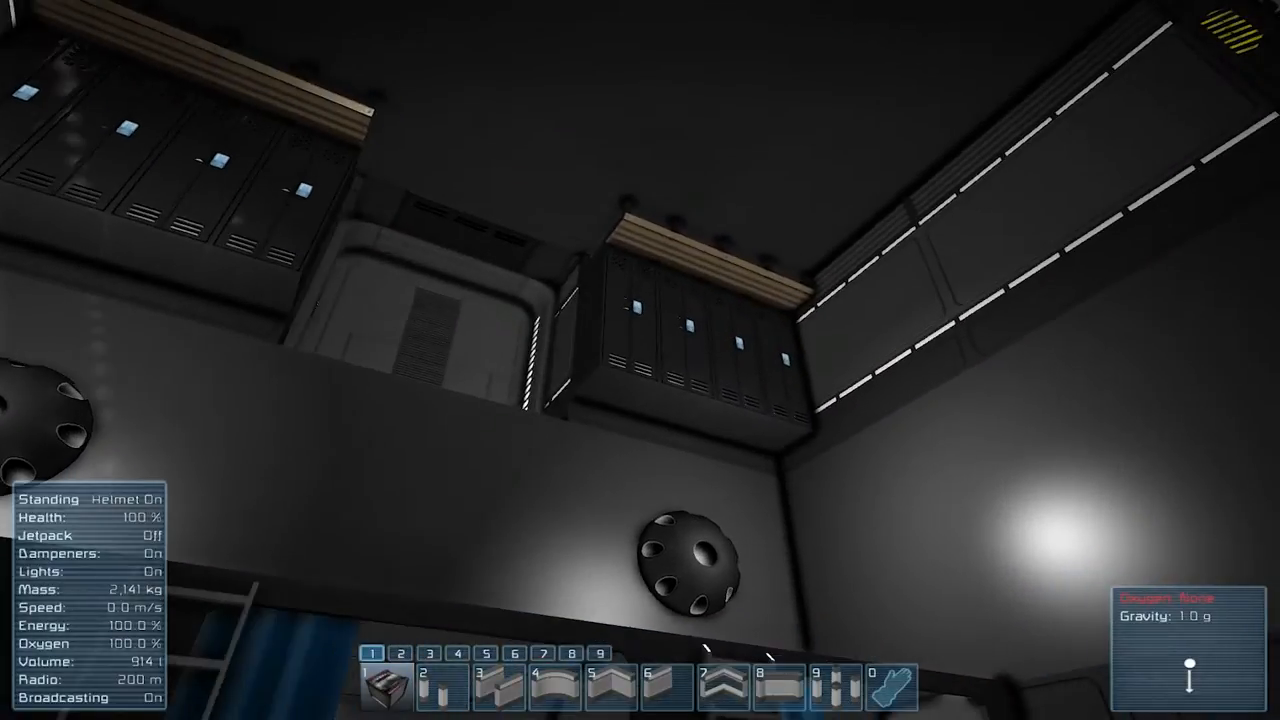
key(J)
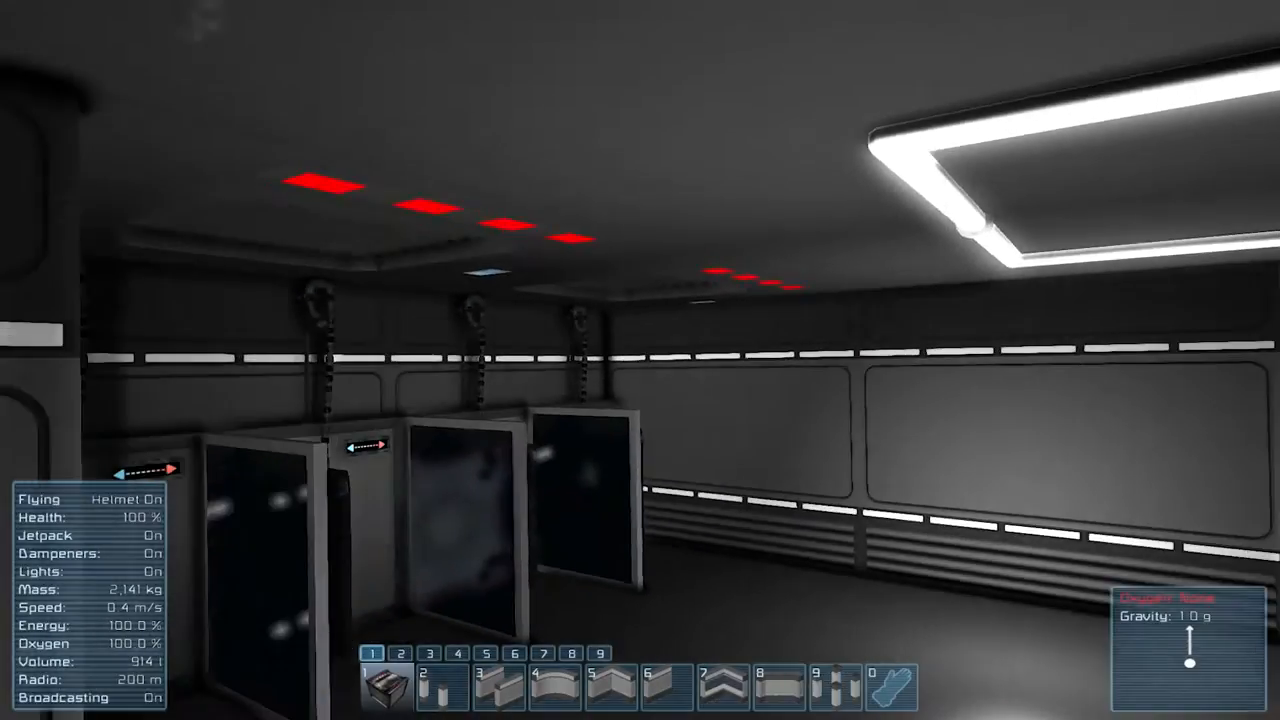
mouse_move(640, 360)
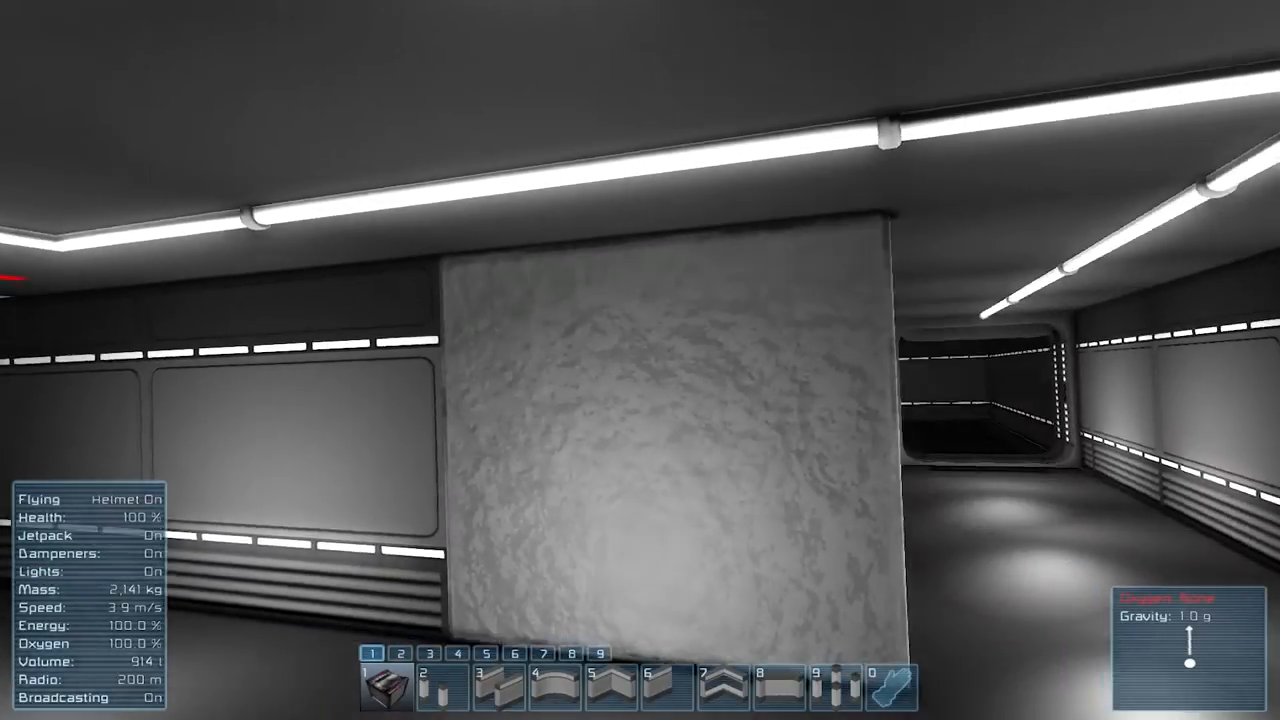
mouse_move(640, 360)
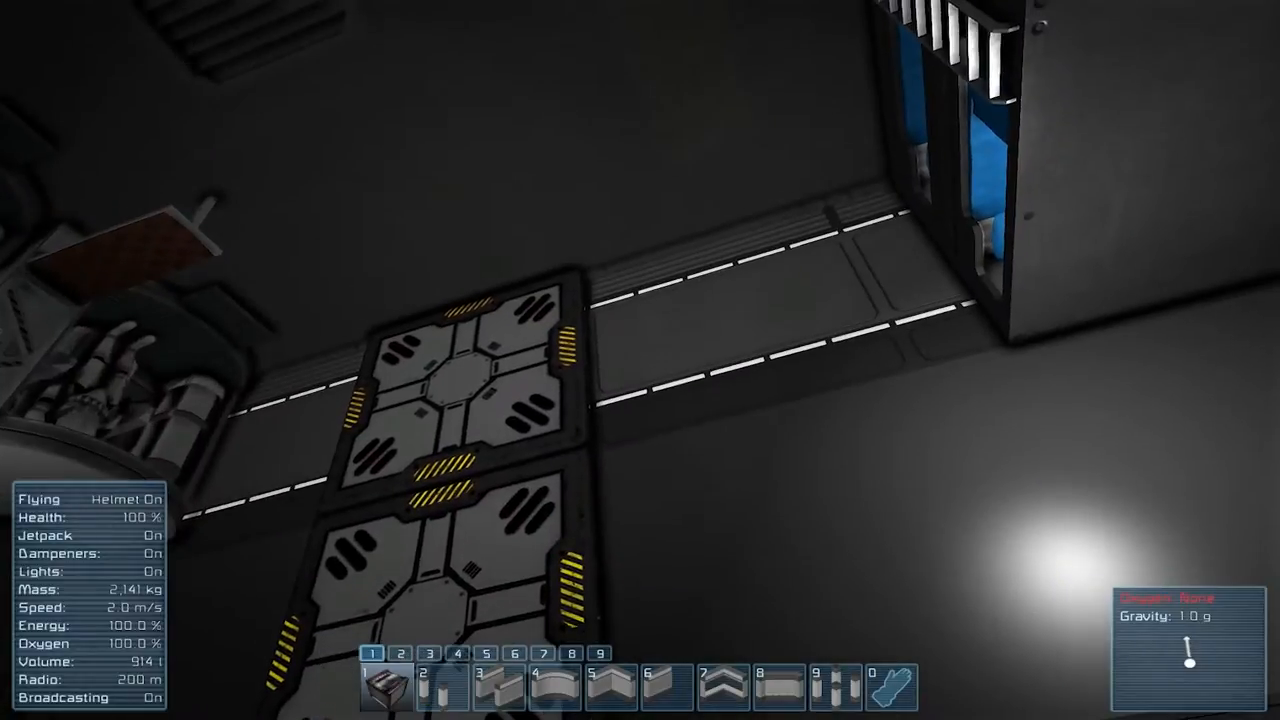
key(j)
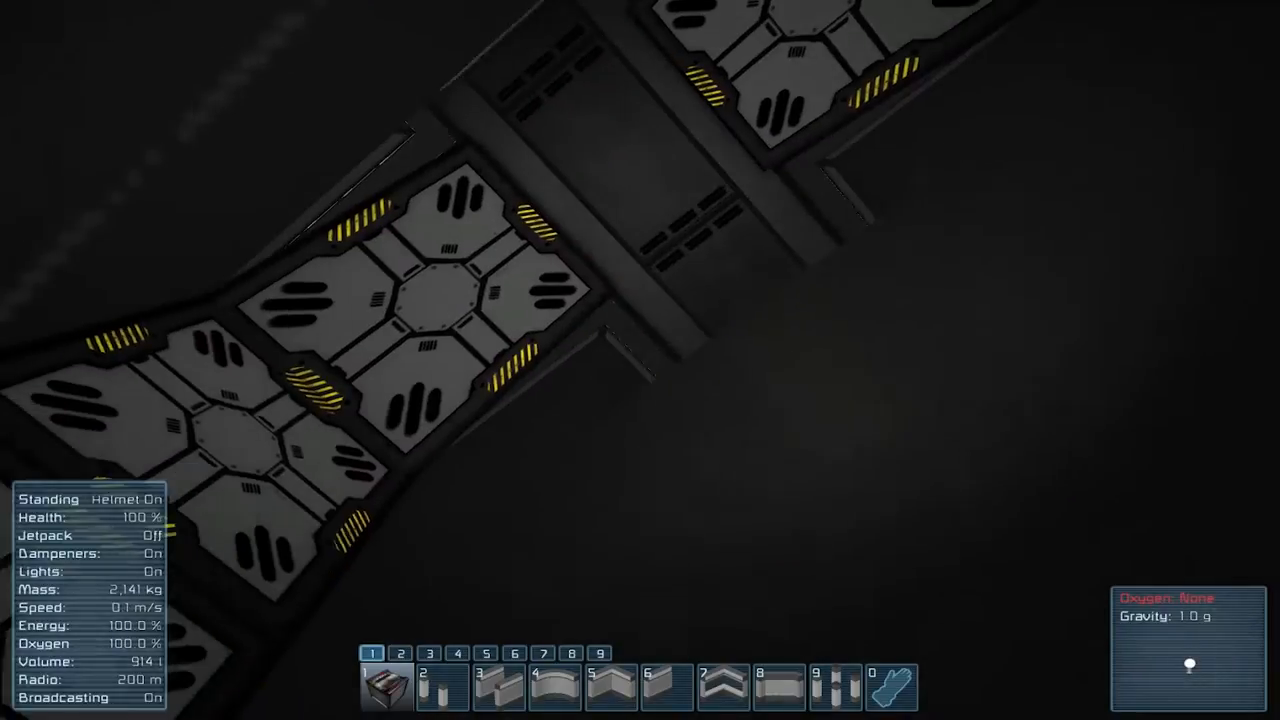
key(j)
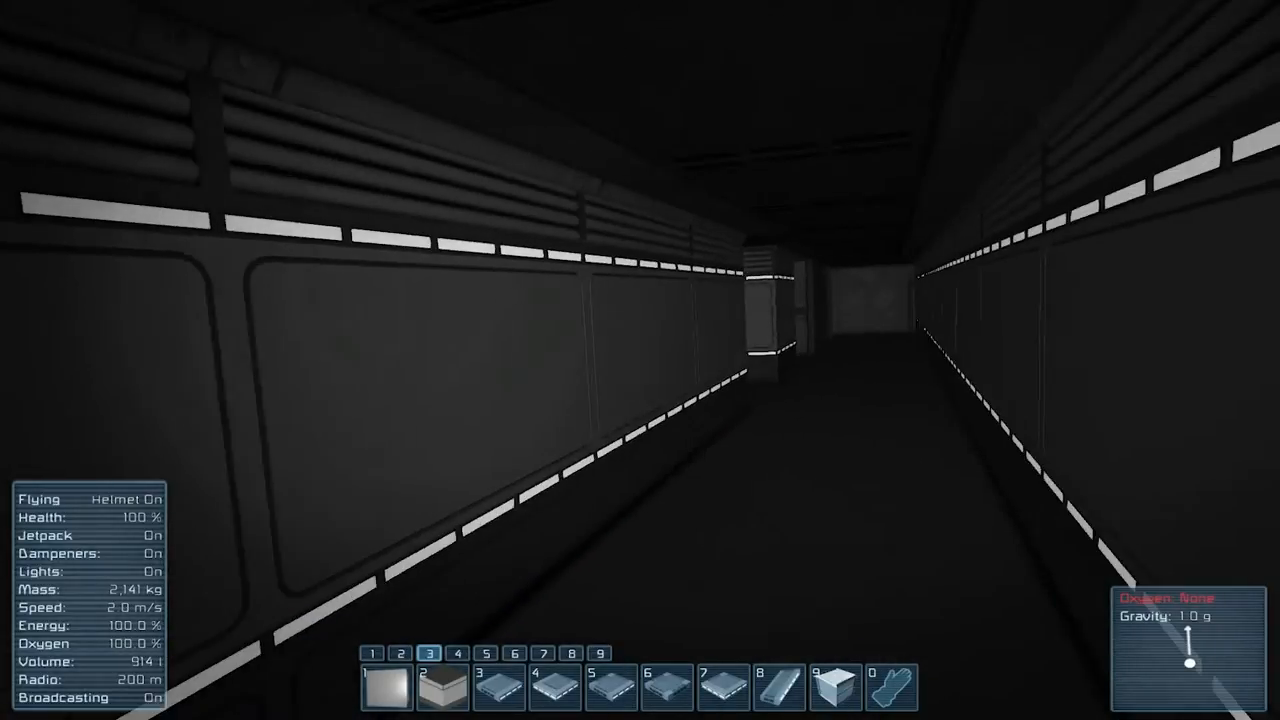
key(w)
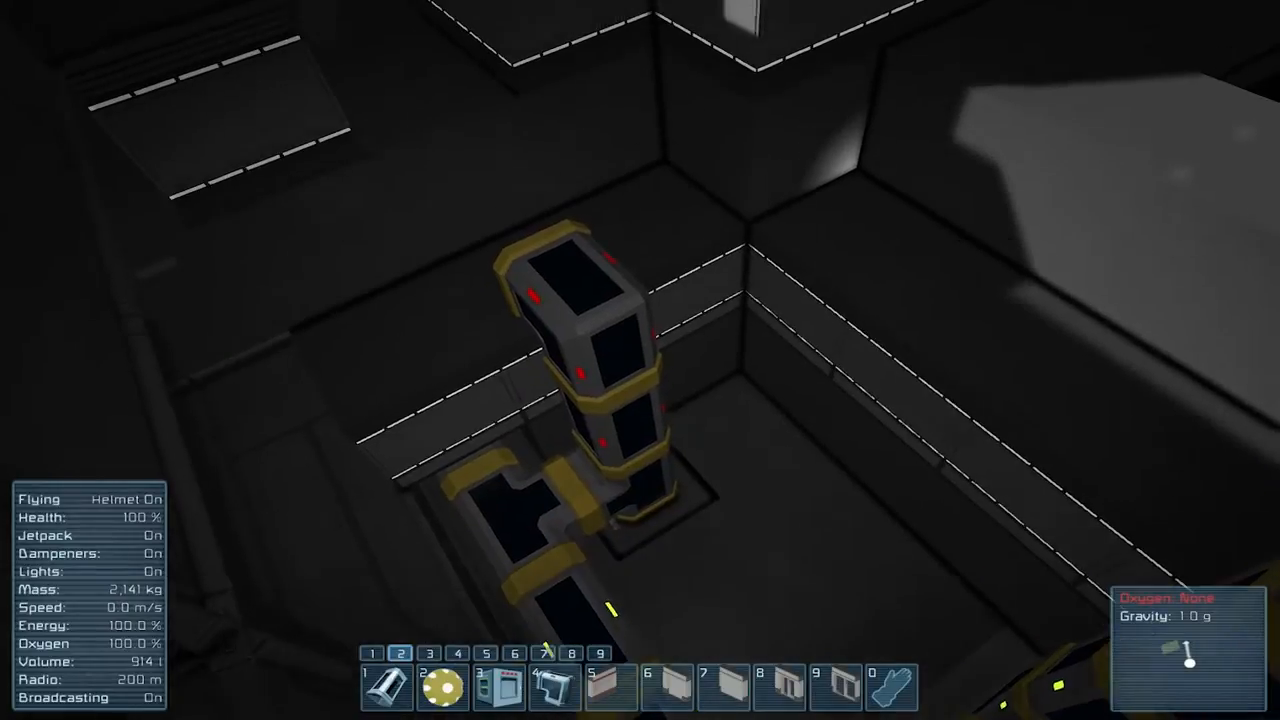
key(1)
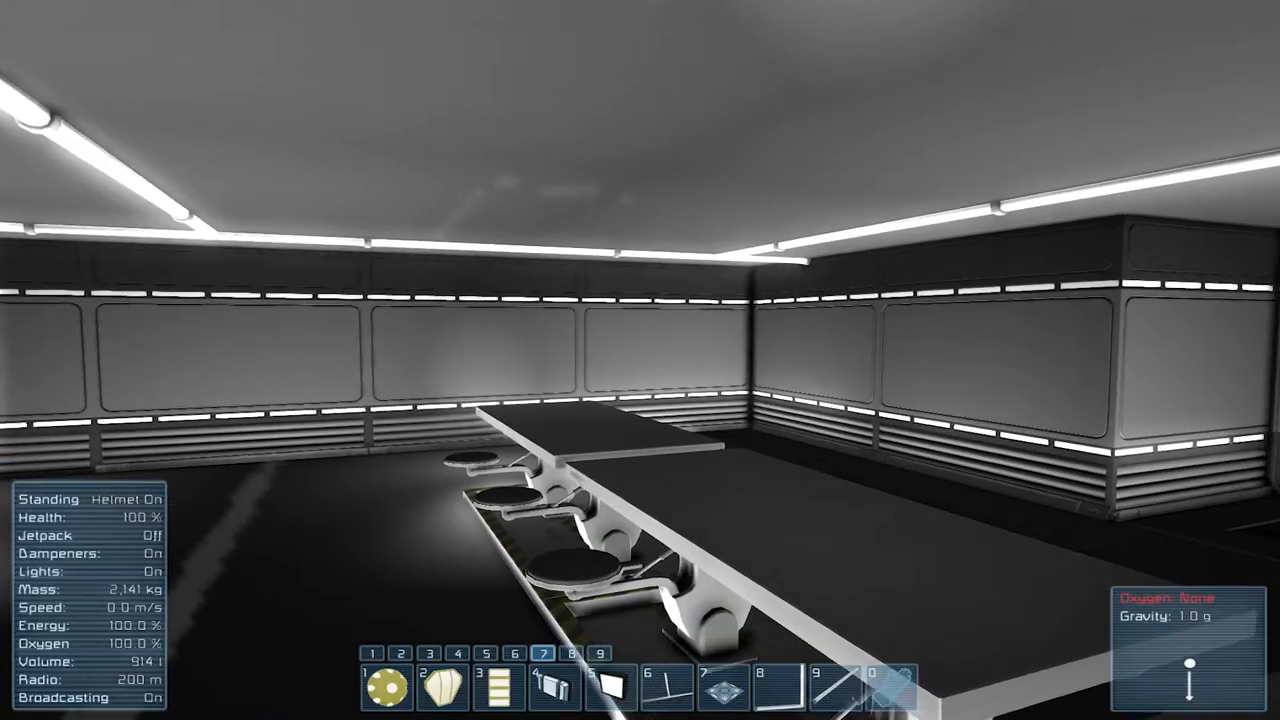
mouse_move(640, 360)
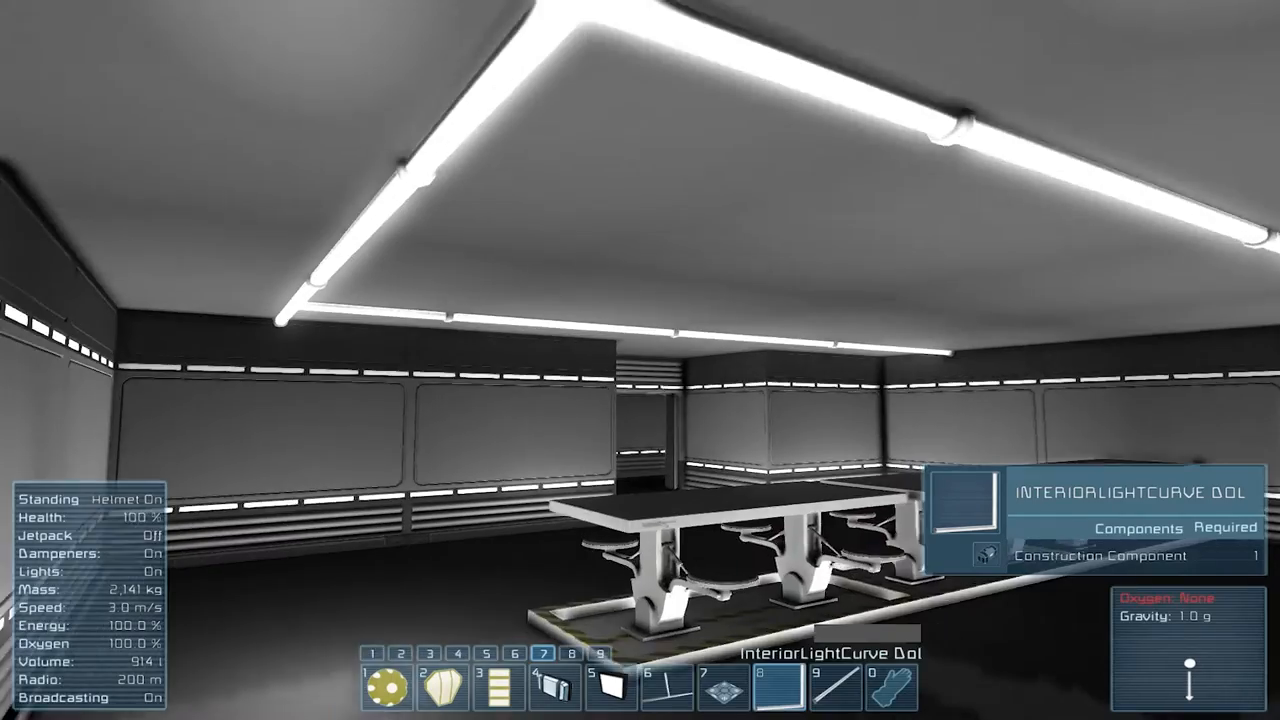
mouse_move(640, 360)
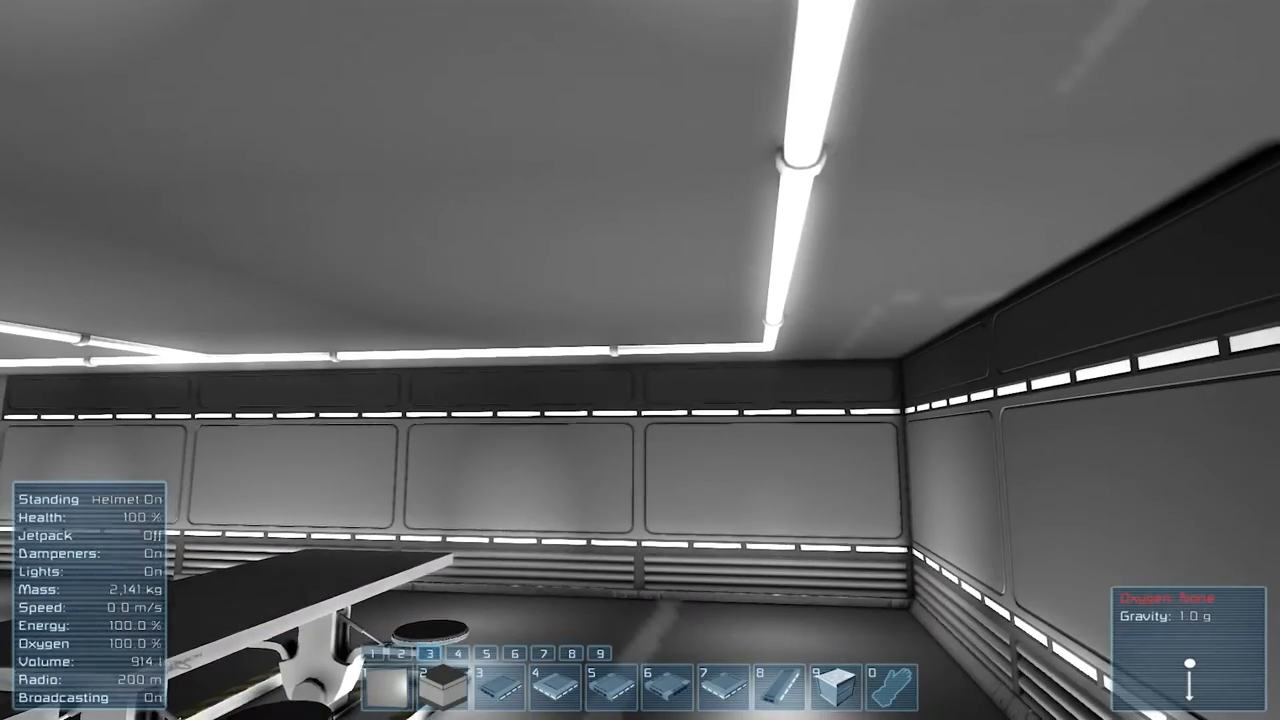
key(w)
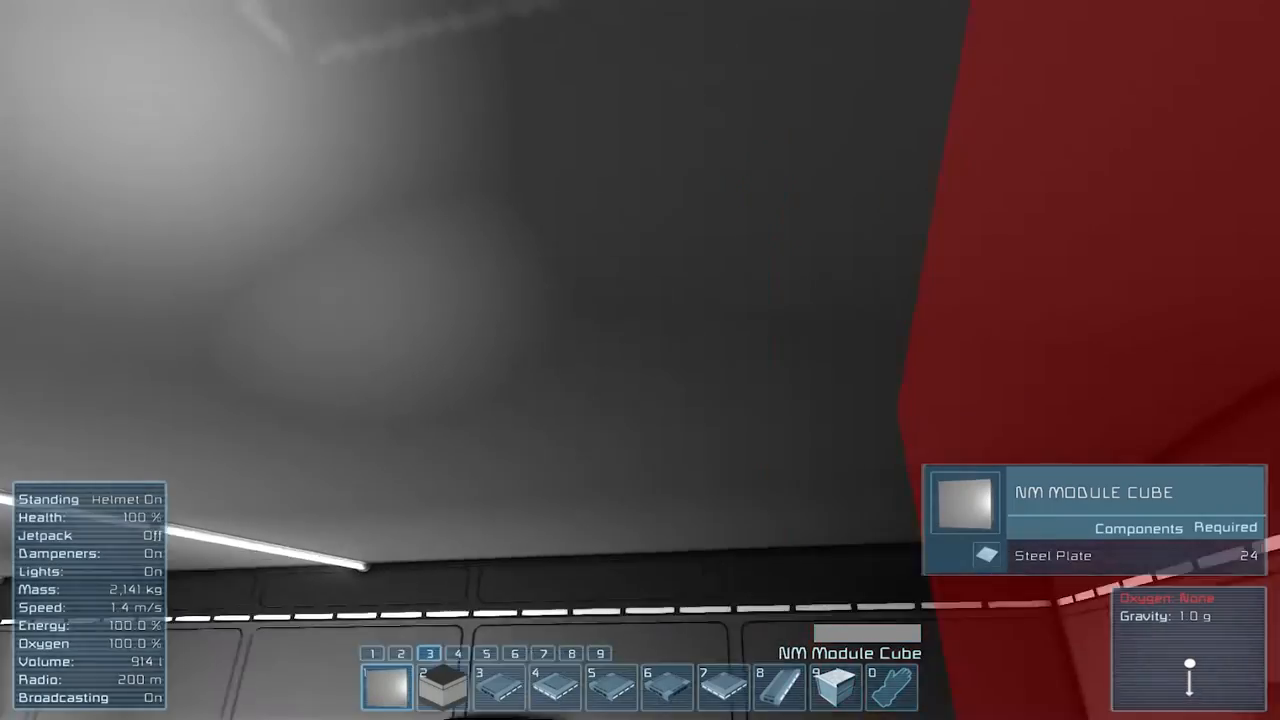
mouse_move(640, 360)
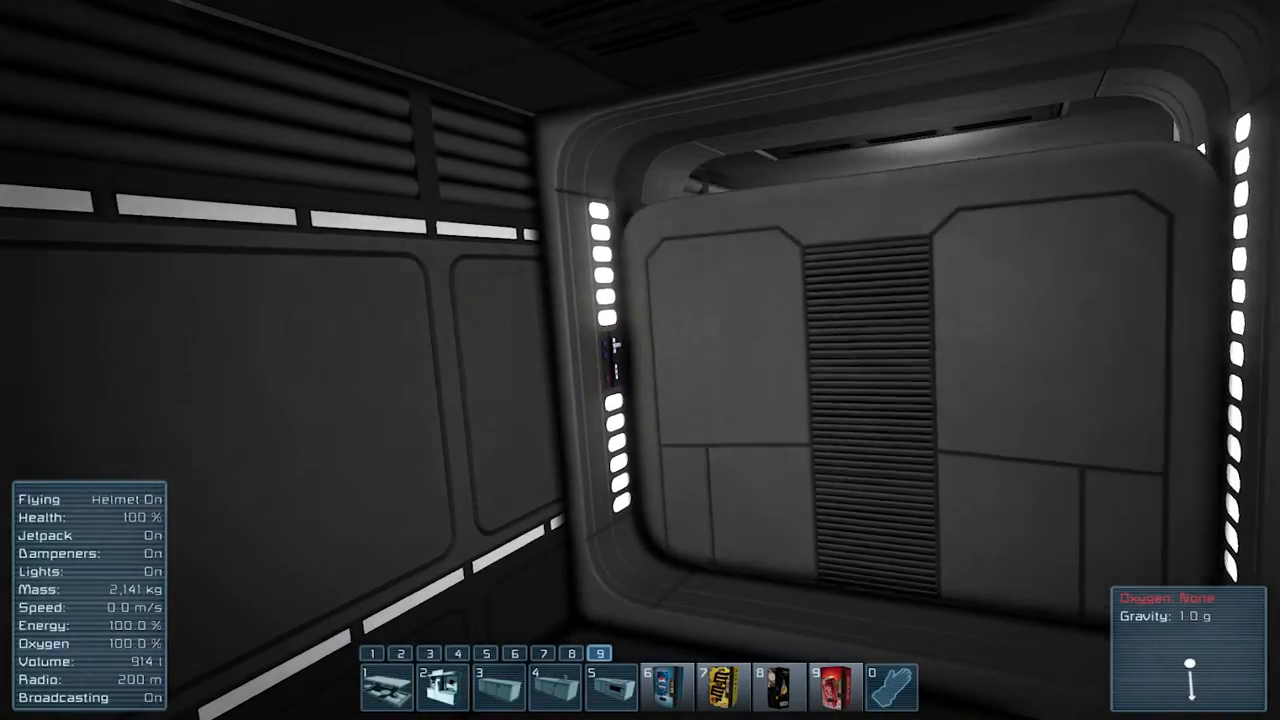
Fly forward with the jetpack toward the large sliding door at the corridor's end
key(w)
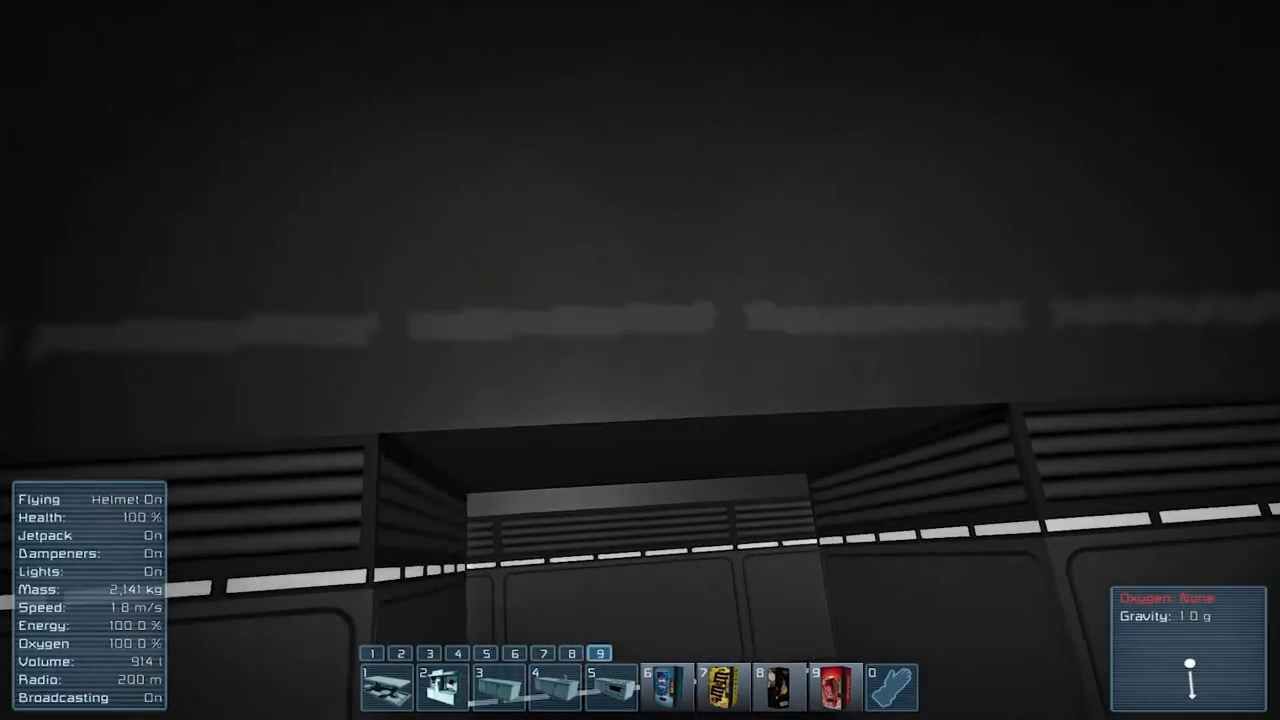
mouse_move(640, 360)
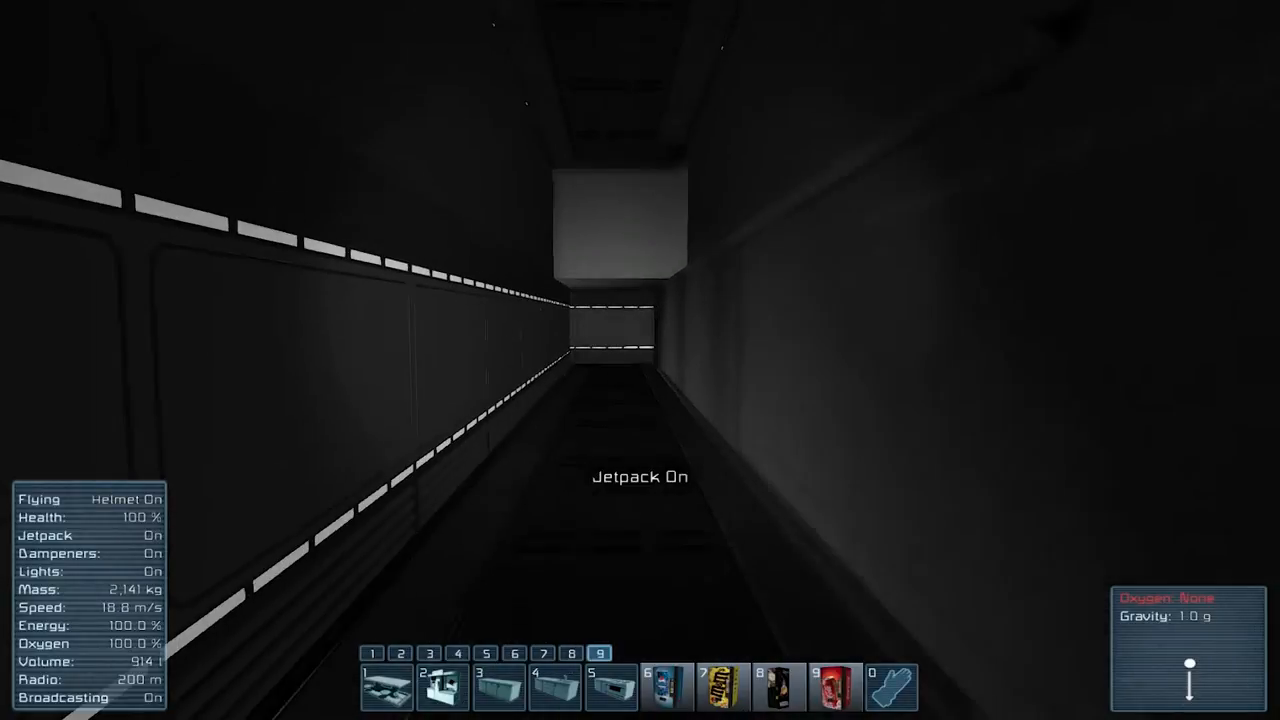
Keep the jetpack on and fly through the dark room into the long, dim corridor
key(J)
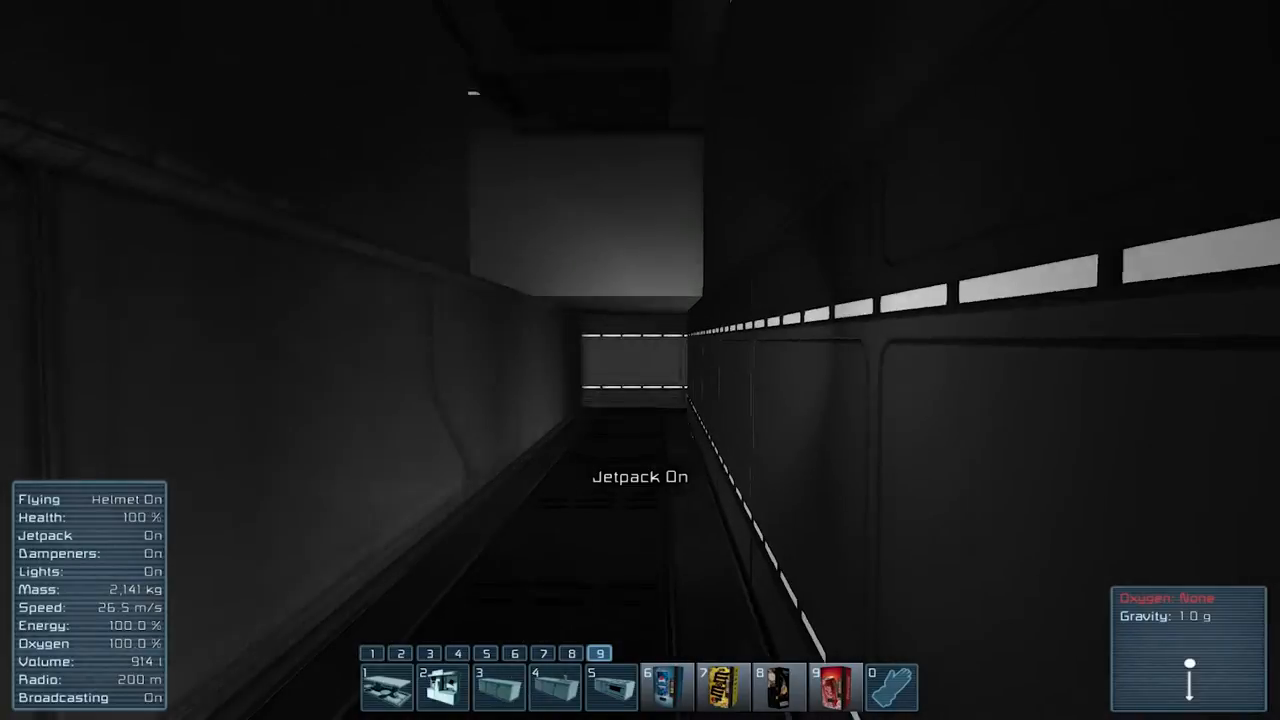
Toggle the jetpack to land in the kitchen room, walk to the double door, then fly on toward the sleeping pods
key(j)
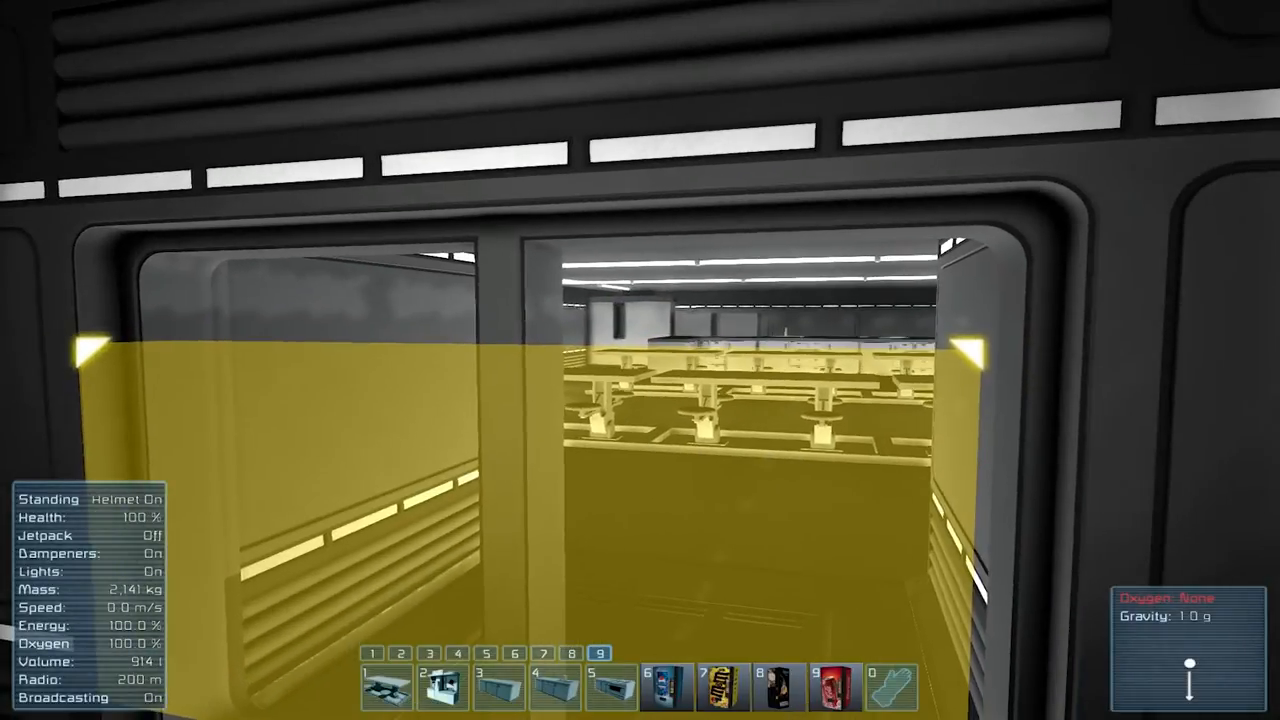
key(J)
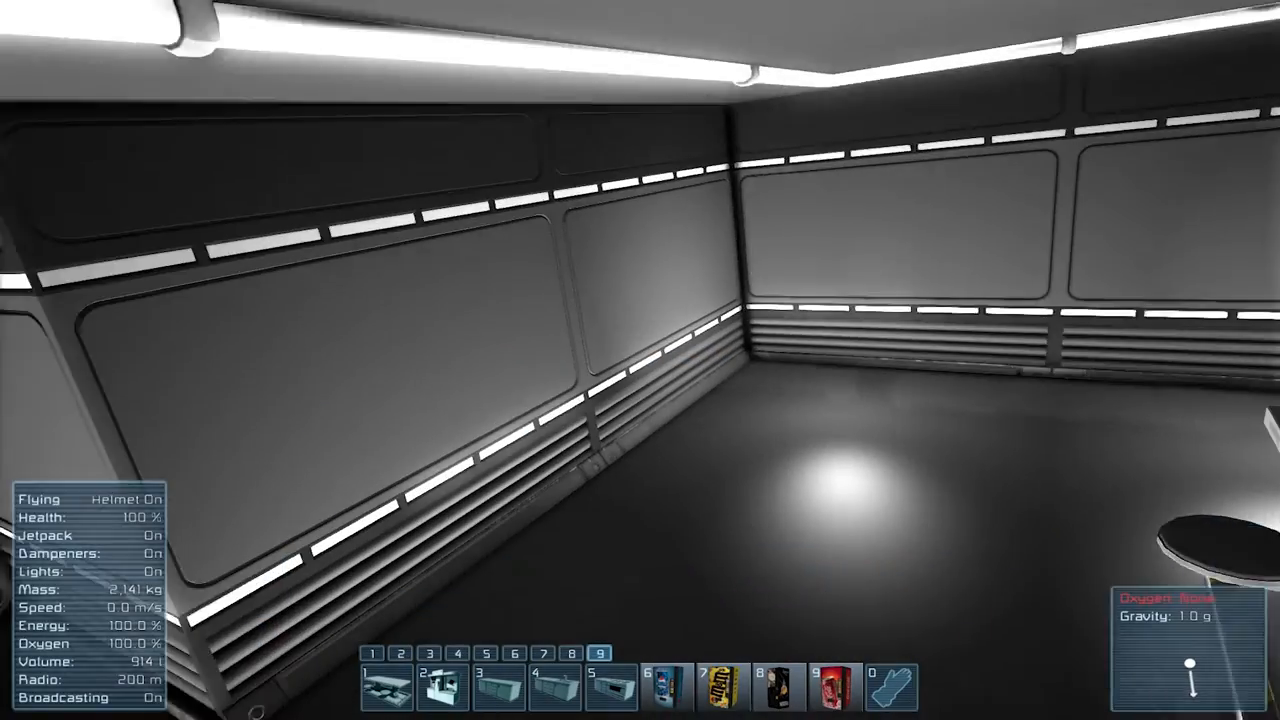
key(j)
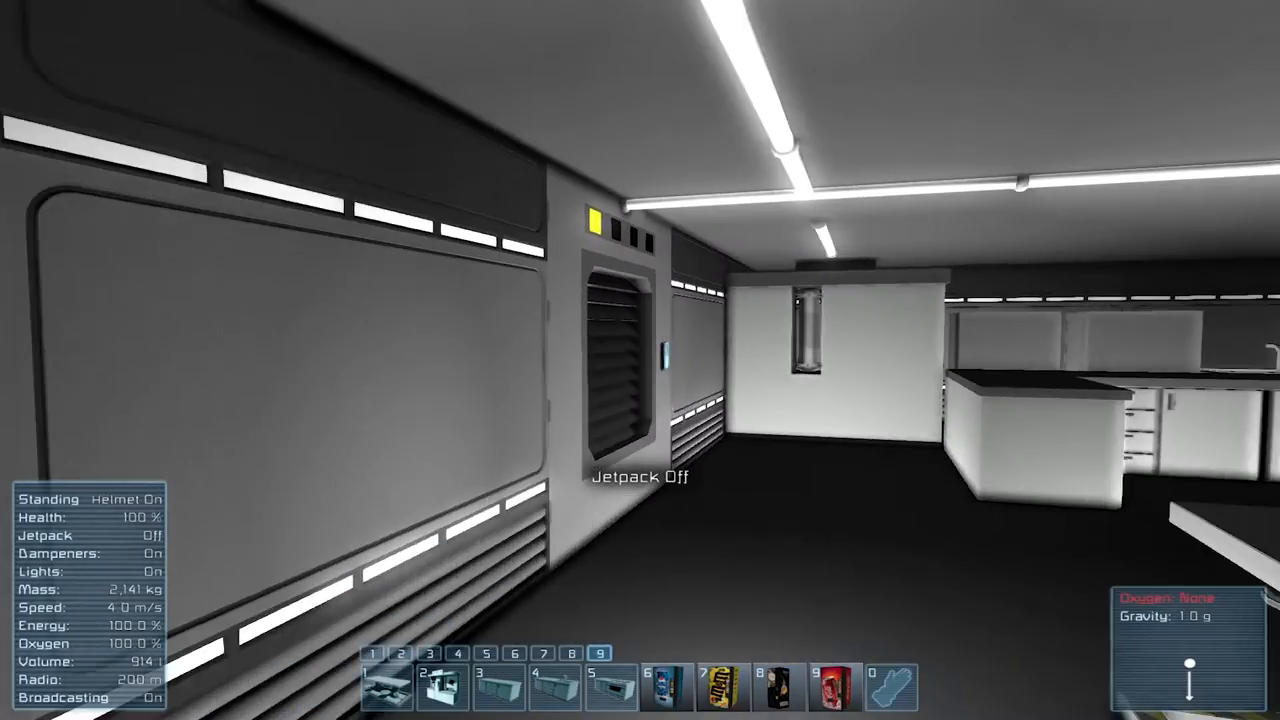
mouse_move(640, 360)
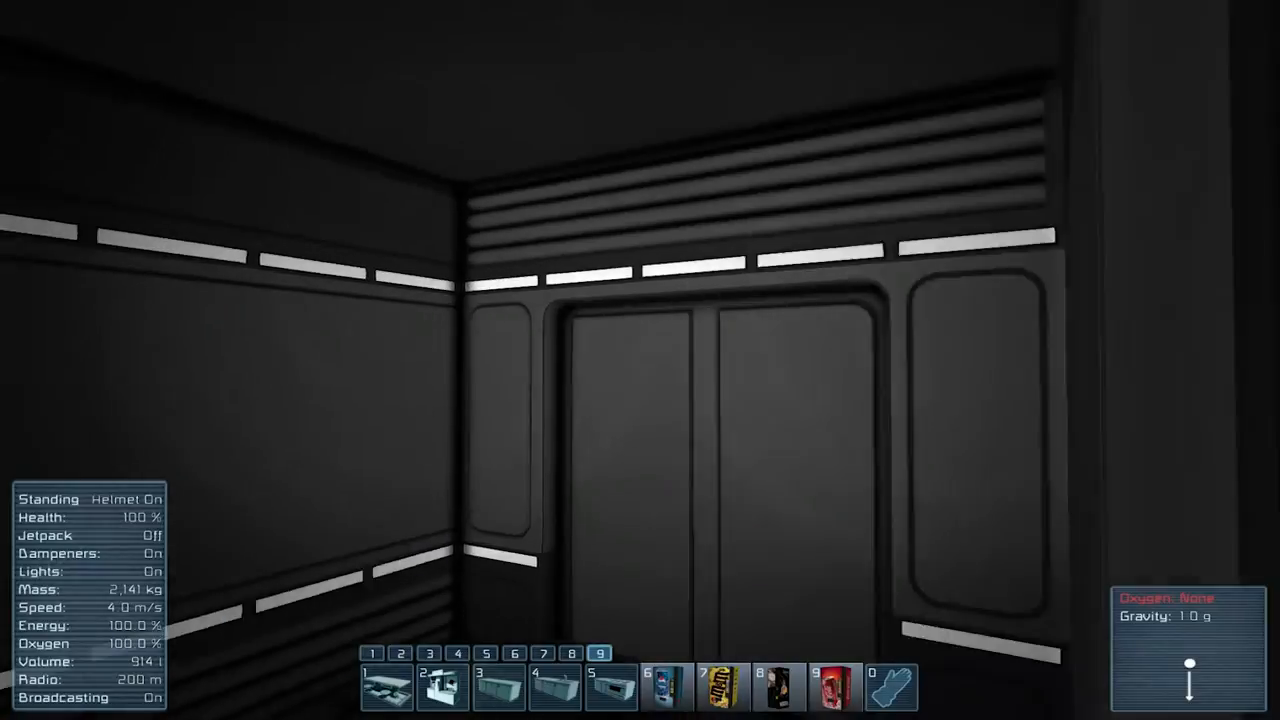
key(j)
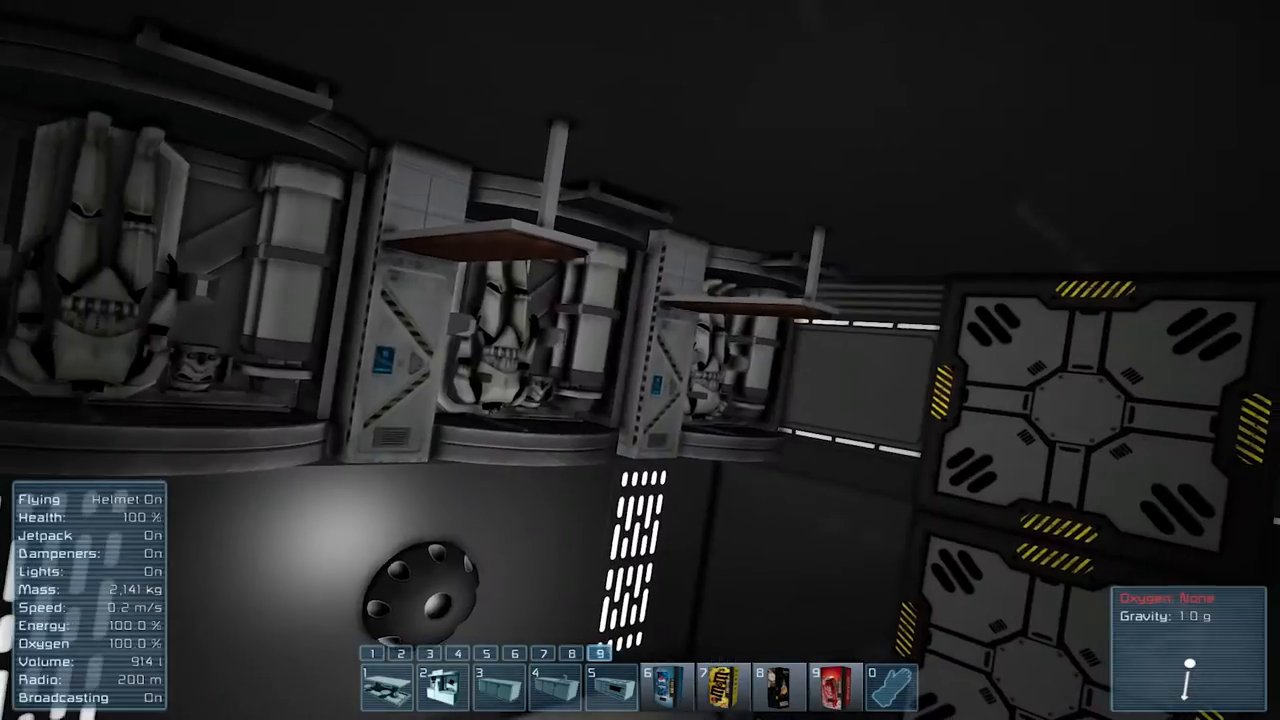
mouse_move(640, 360)
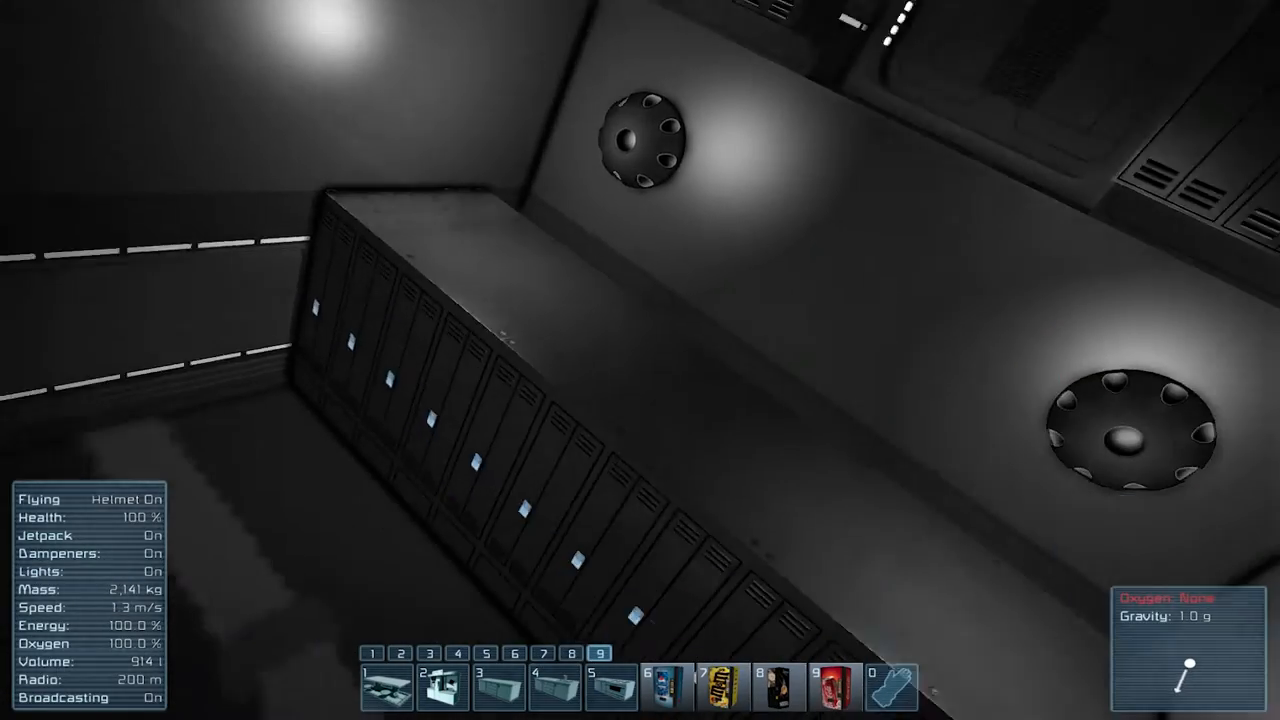
Fly past the lockers in the crew quarters, land and walk into the long lit corridor
key(J)
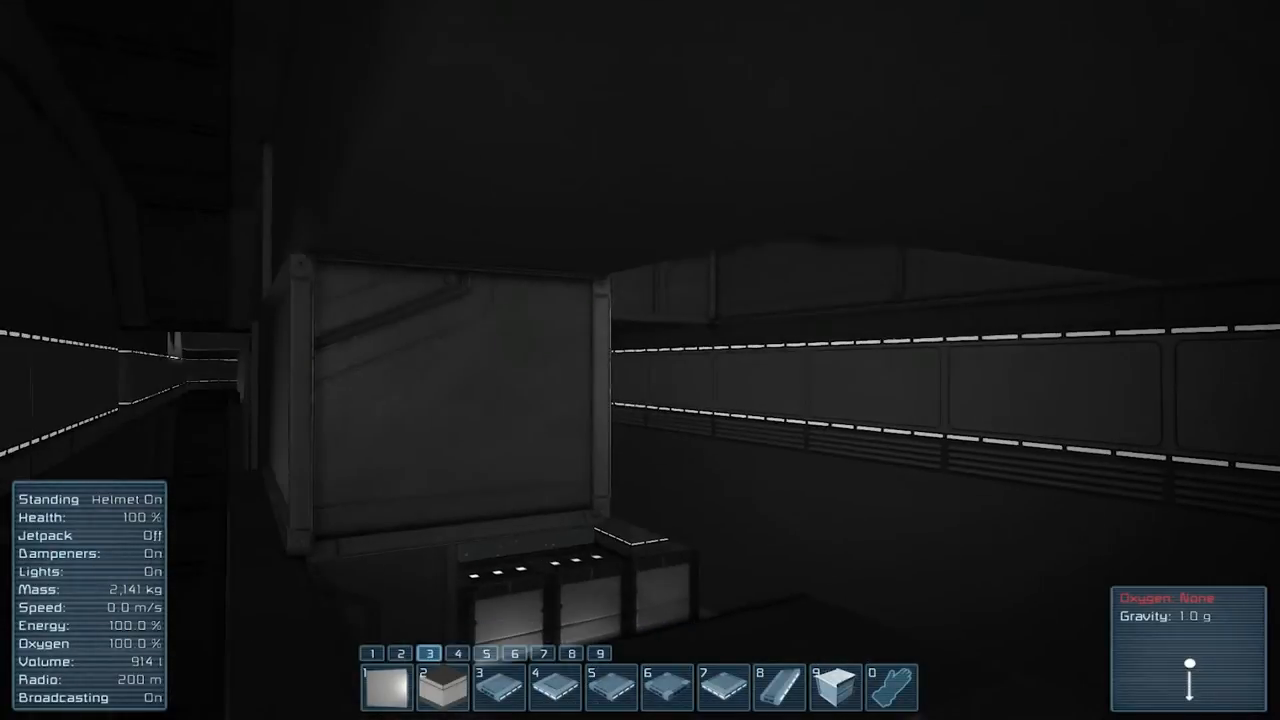
key(w)
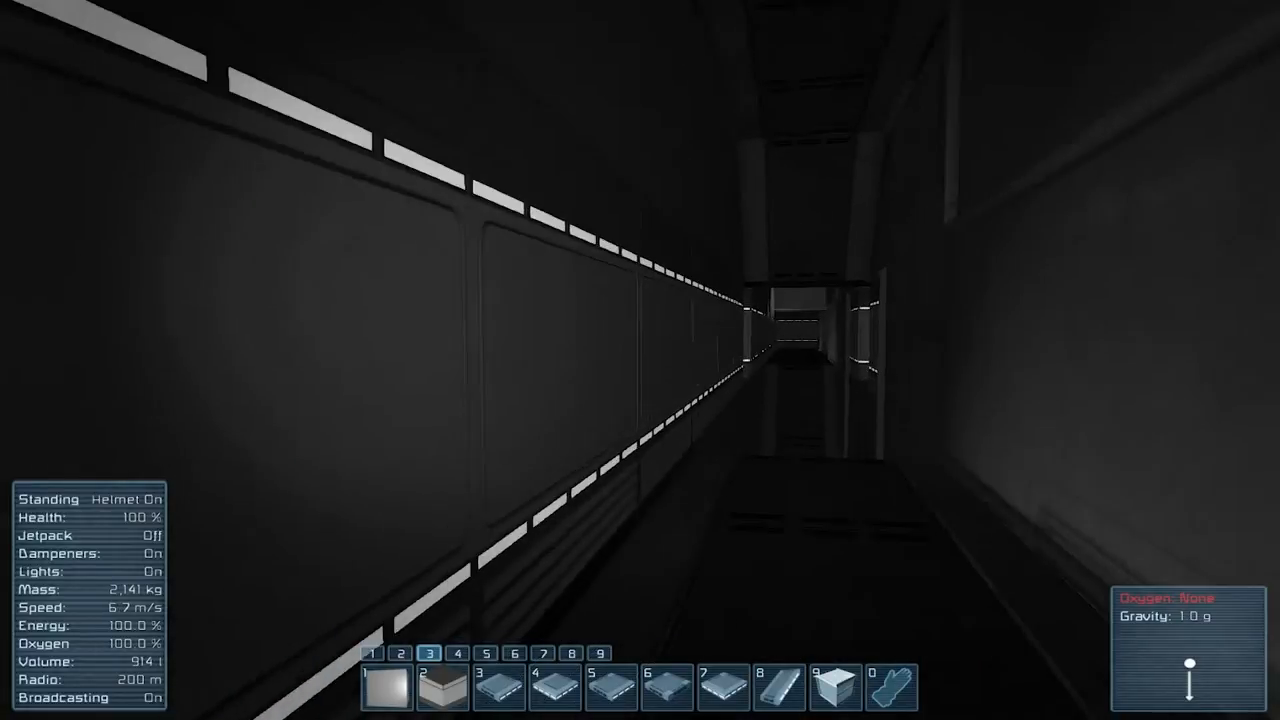
Walk down the corridor into the panelled room and jetpack up beside the tall wall section
key(w)
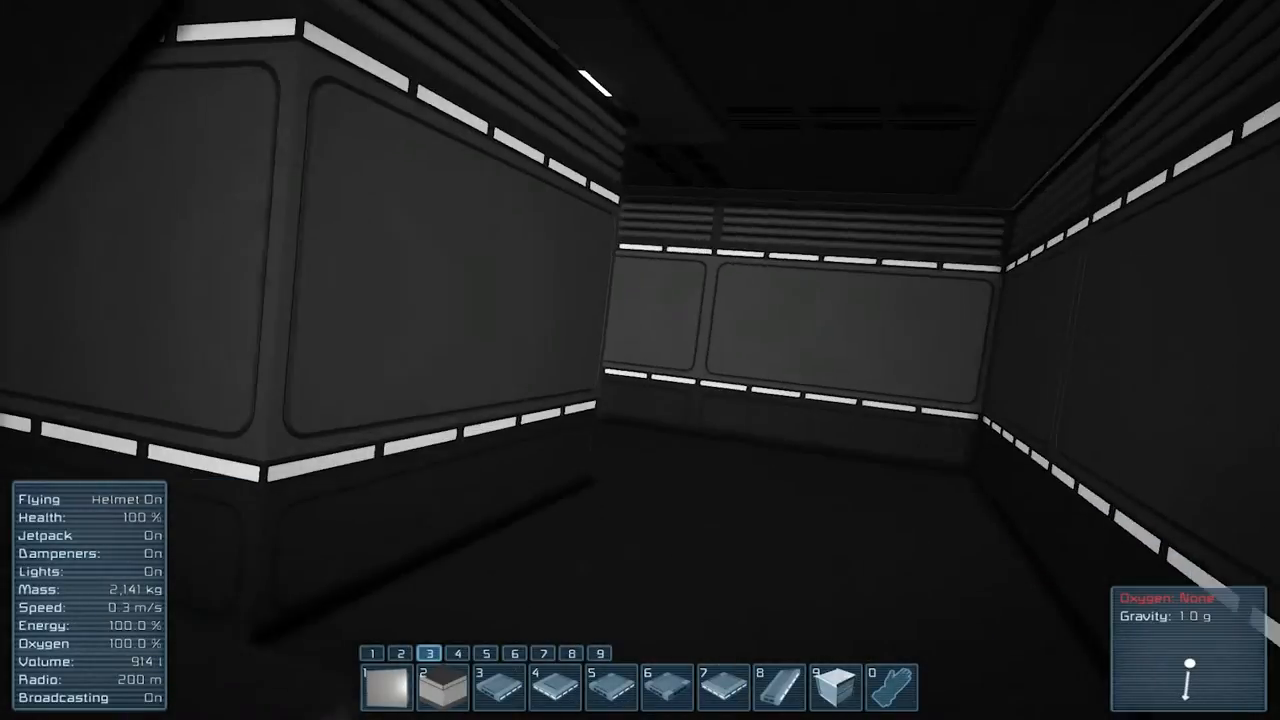
mouse_move(640, 360)
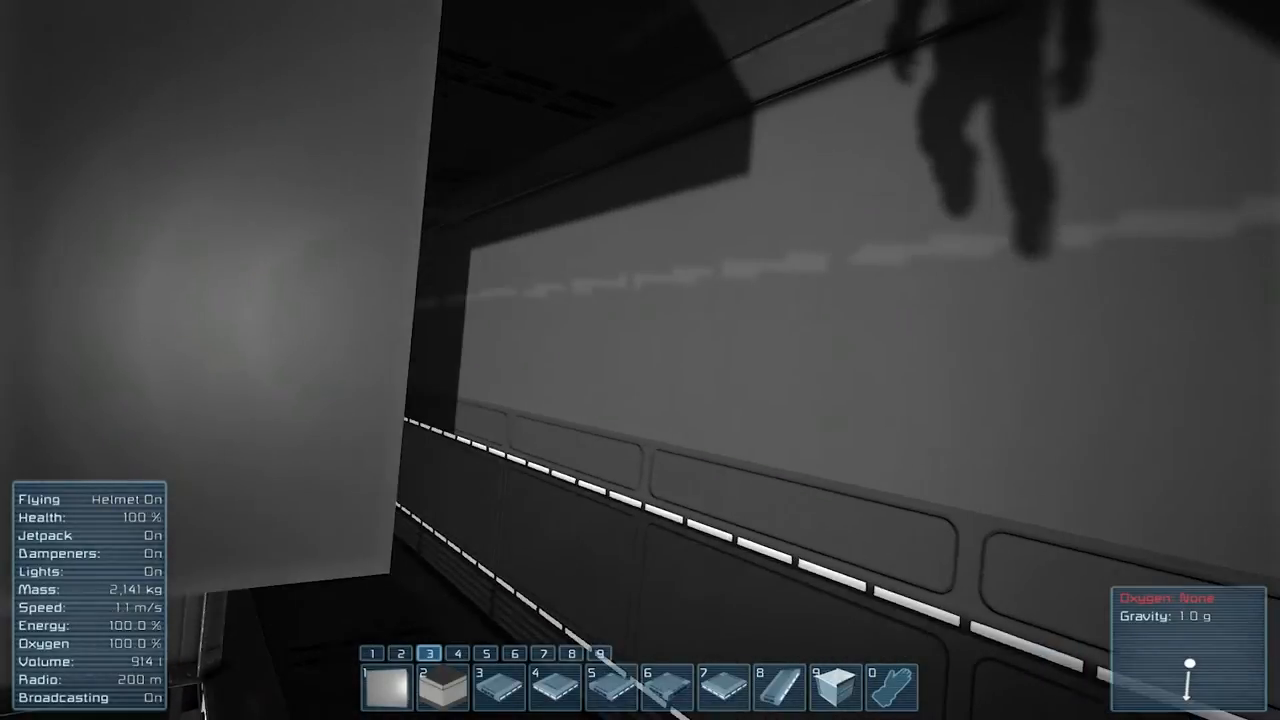
key(j)
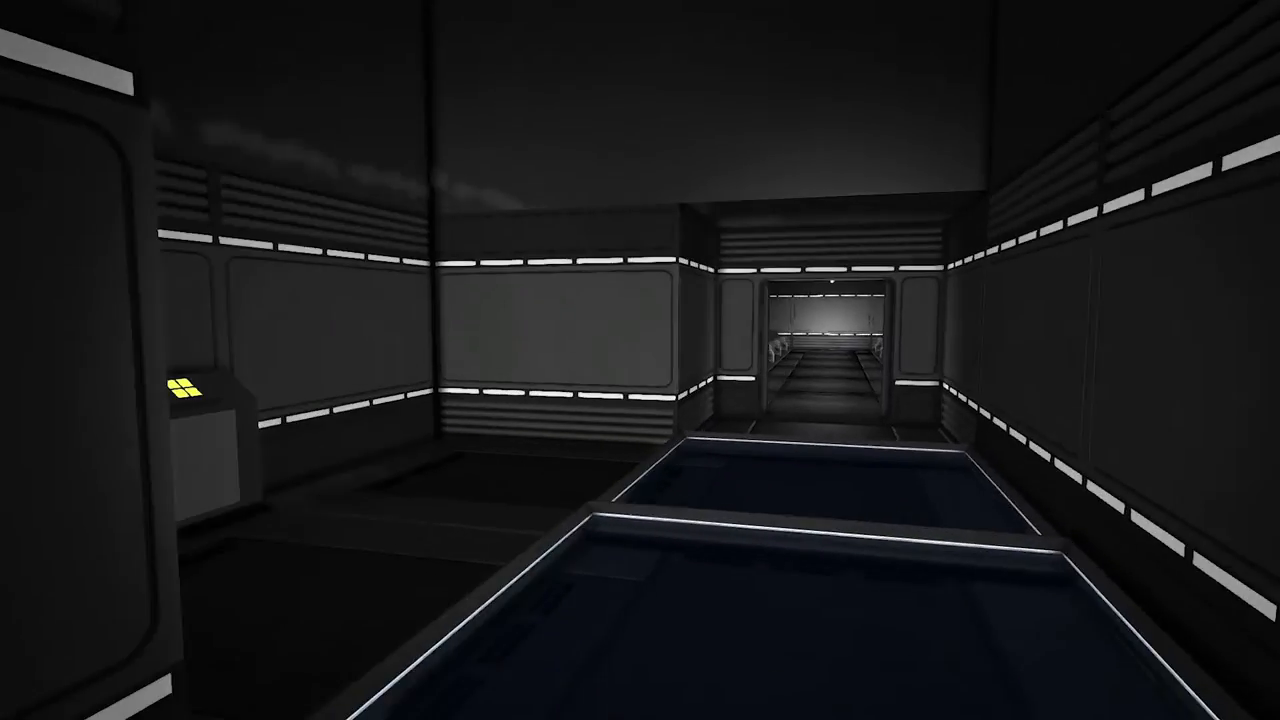
mouse_move(640, 360)
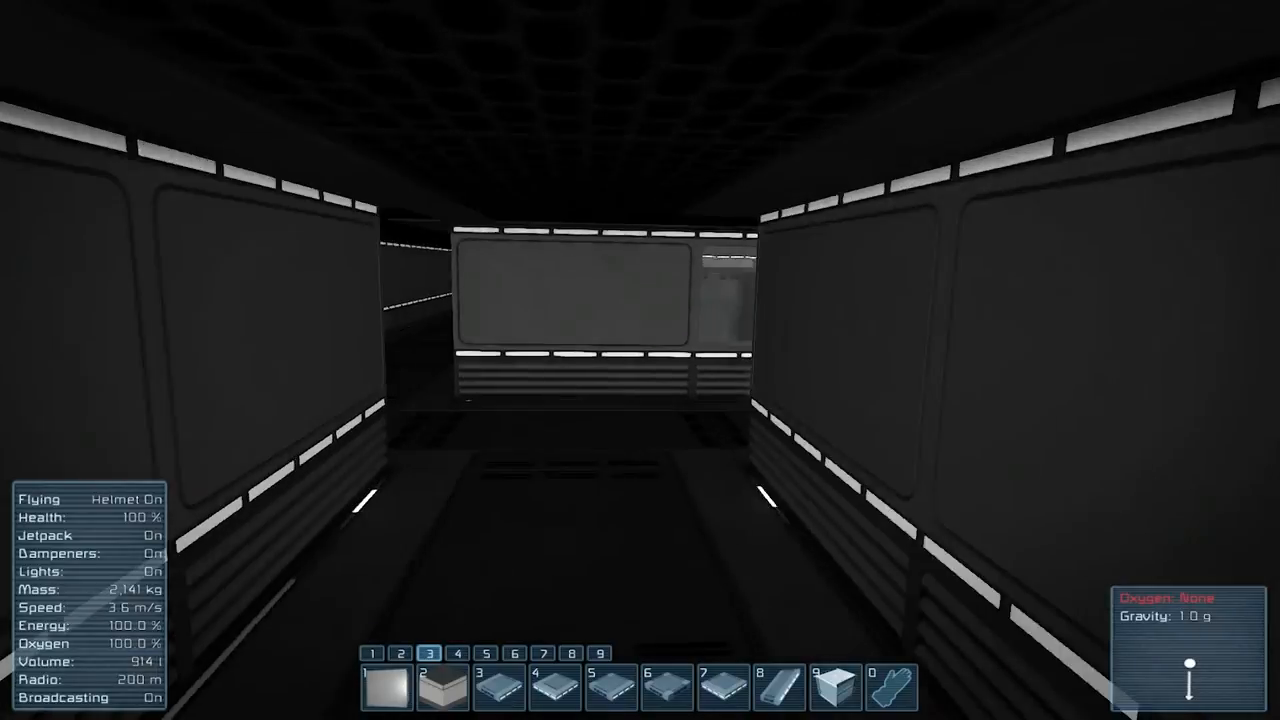
Walk the panelled corridors past the wall modules, briefly flying with the jetpack before continuing on foot
key(j)
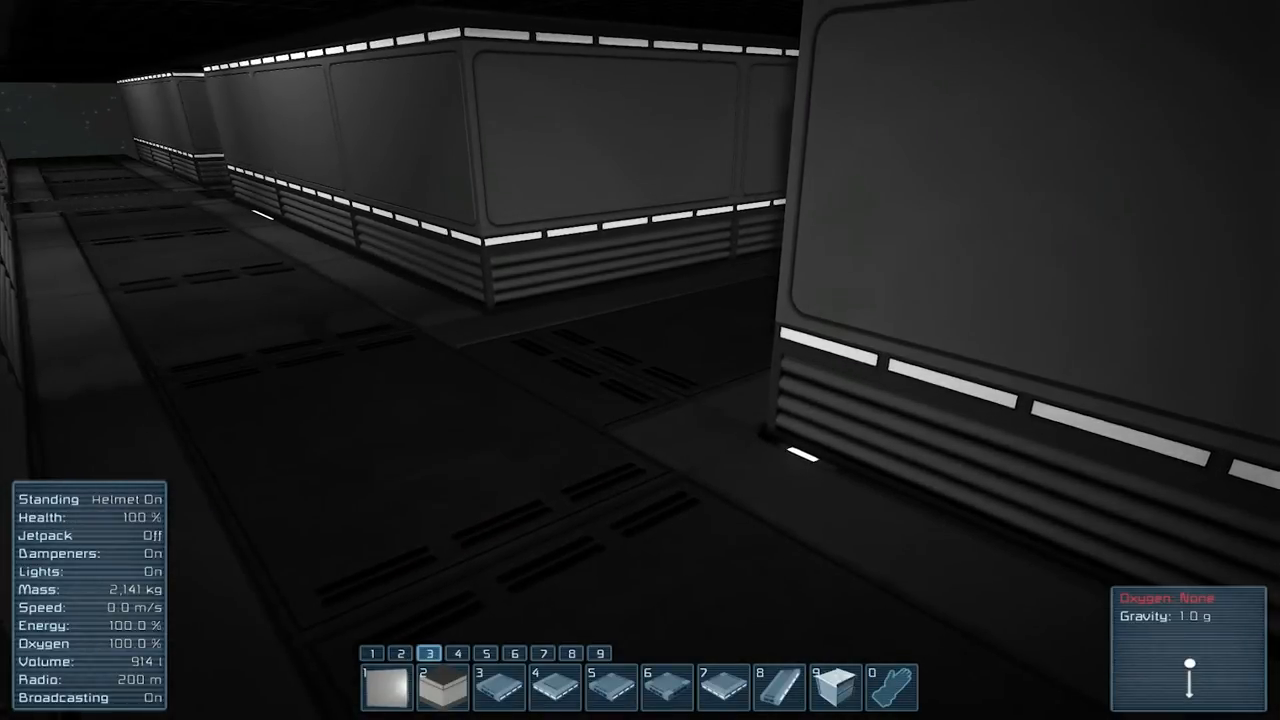
mouse_move(640, 360)
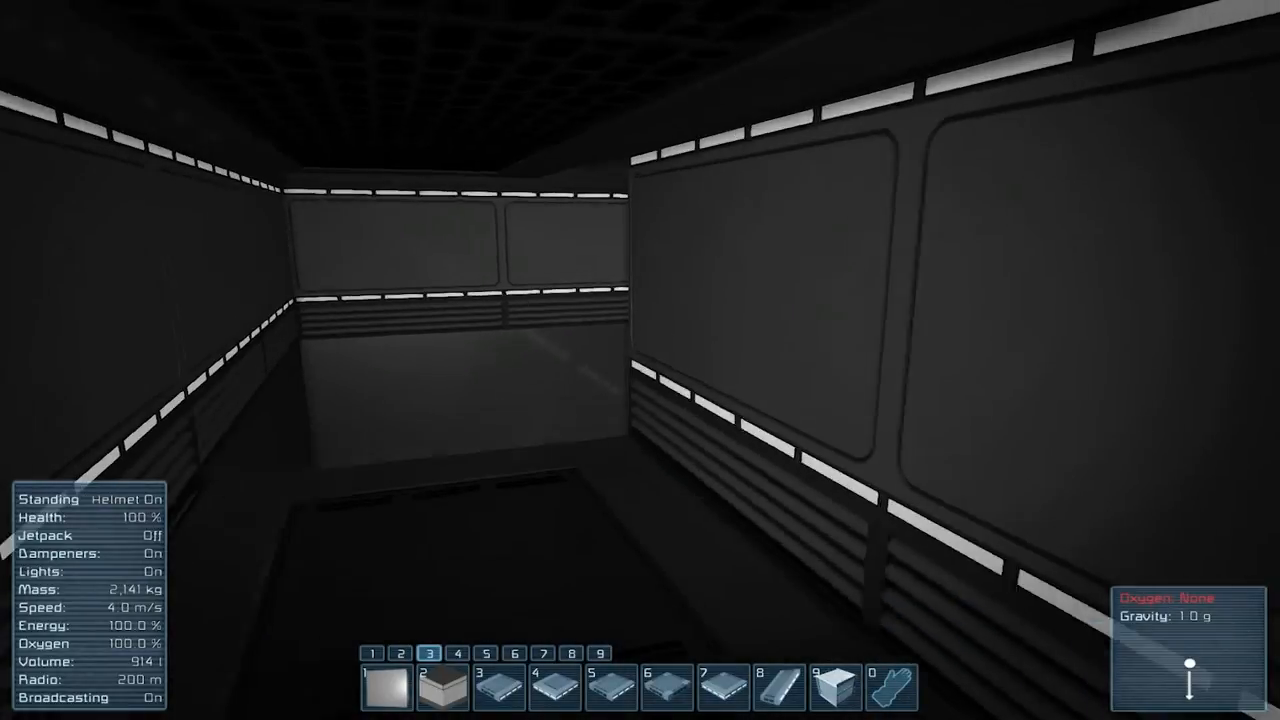
key(J)
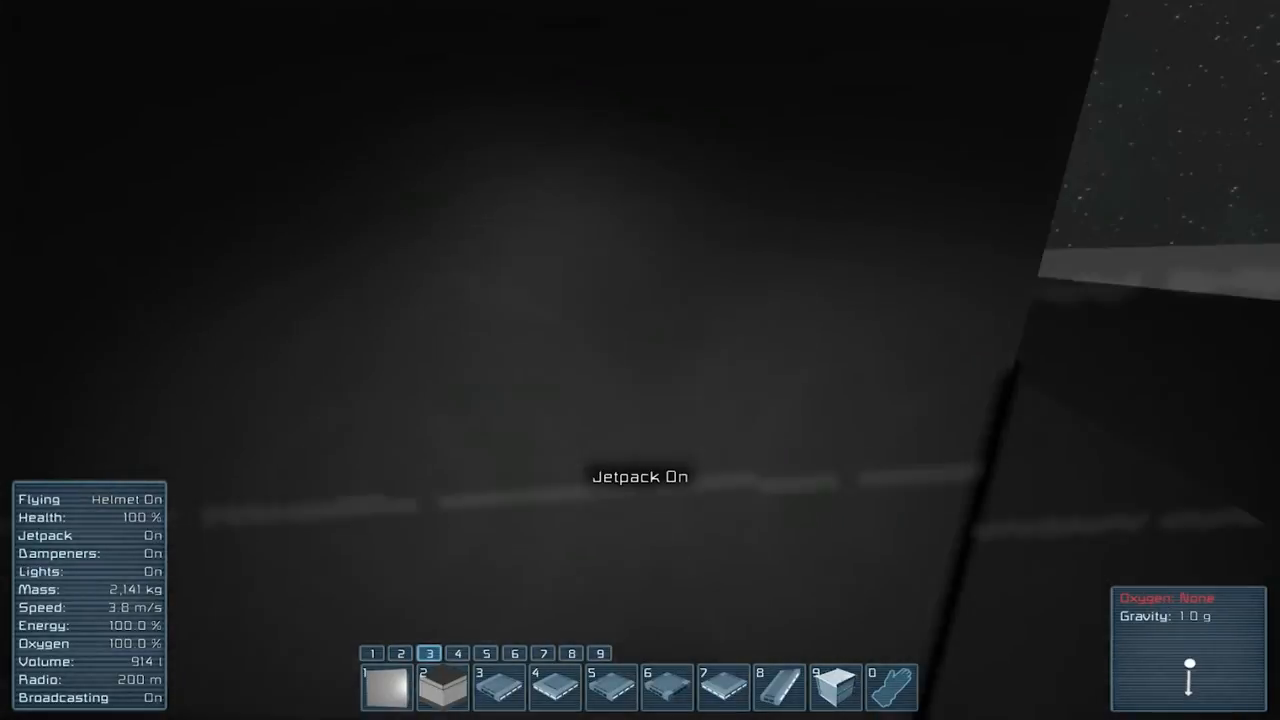
key(j)
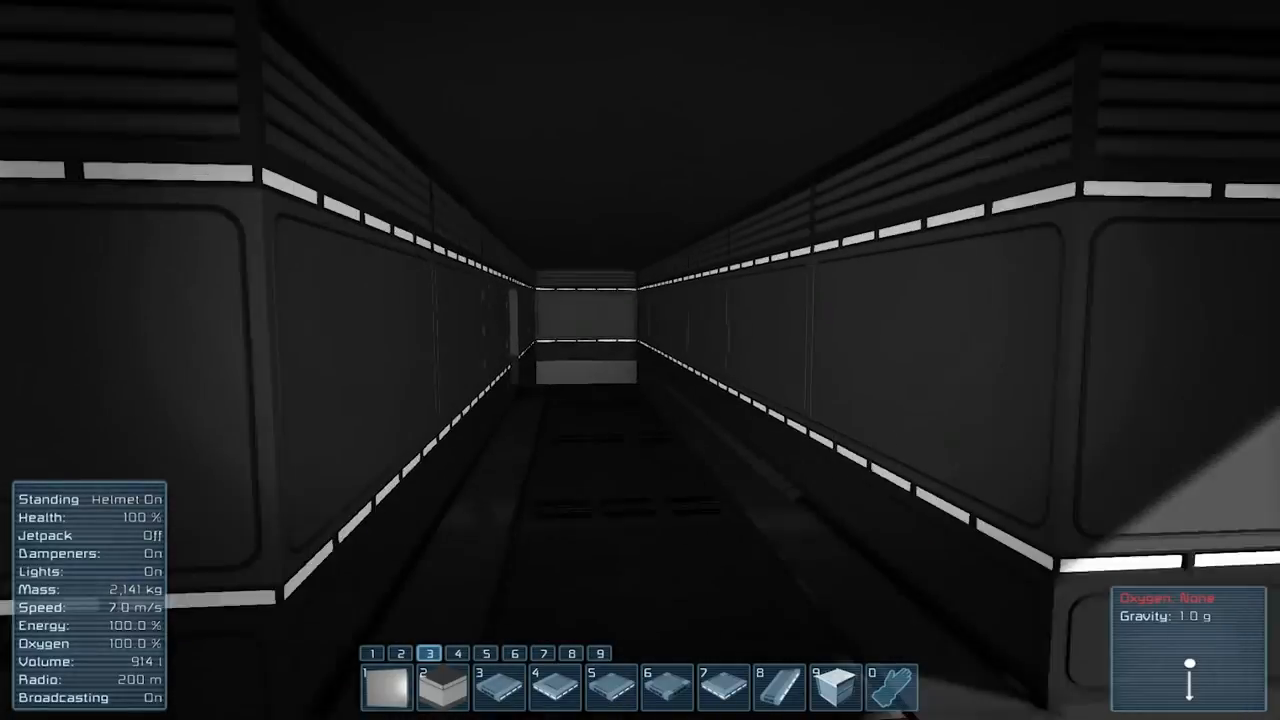
mouse_move(640, 360)
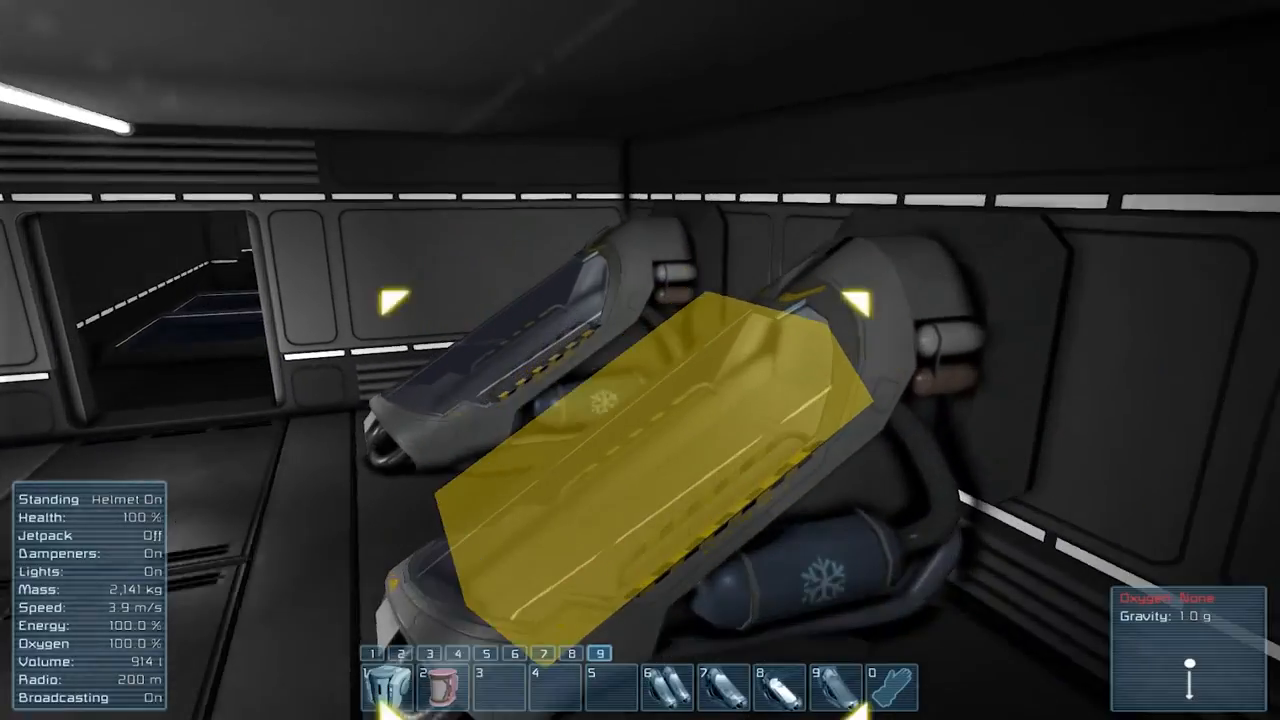
Search the toolbar block catalogue for 'convey' to find conveyor blocks
key(g)
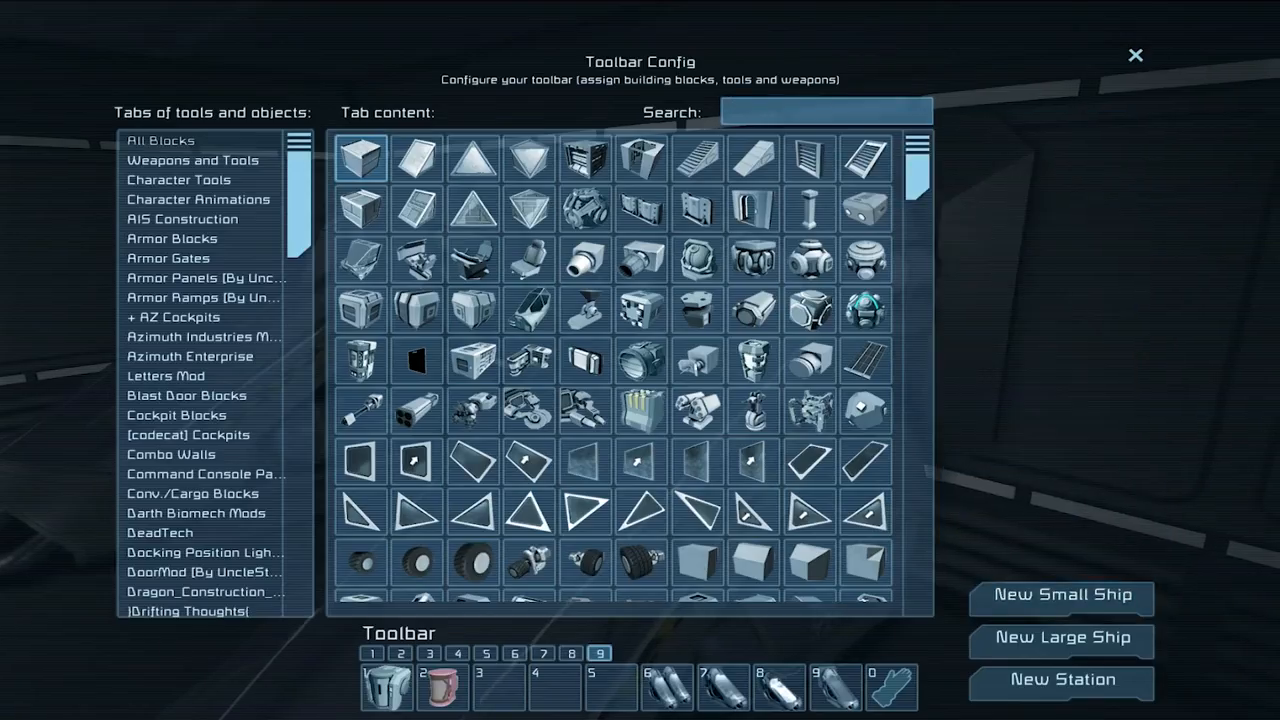
text(convey)
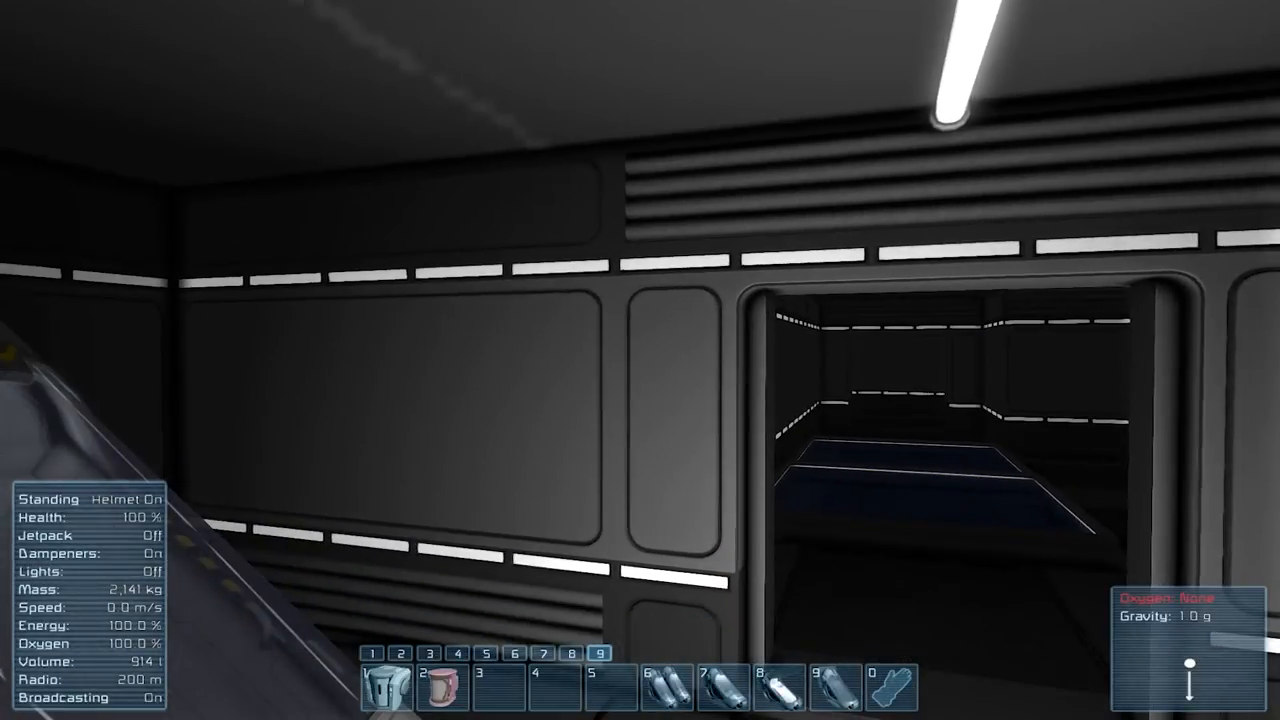
Walk through the cryo chamber past the cryopods into the adjoining long corridor
key(w)
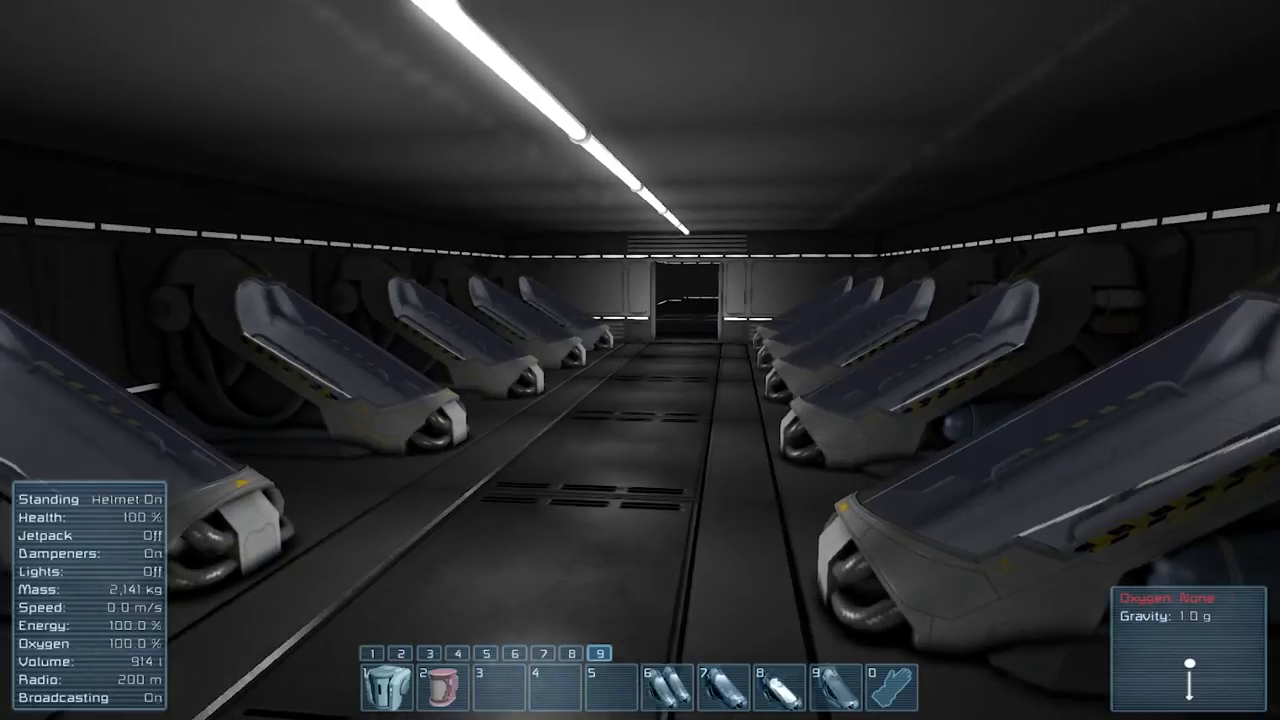
key(w)
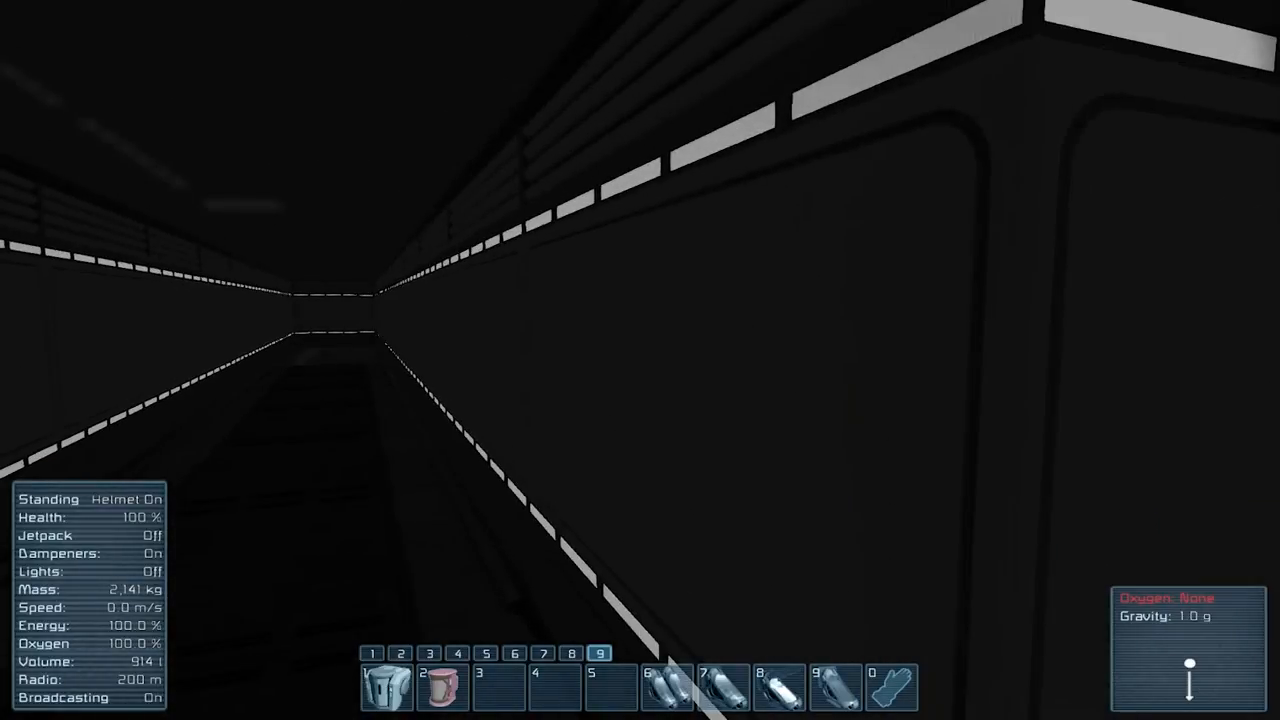
Walk down the long dark corridor, then turn the jetpack back on to fly out beside the station's exterior wall
key(j)
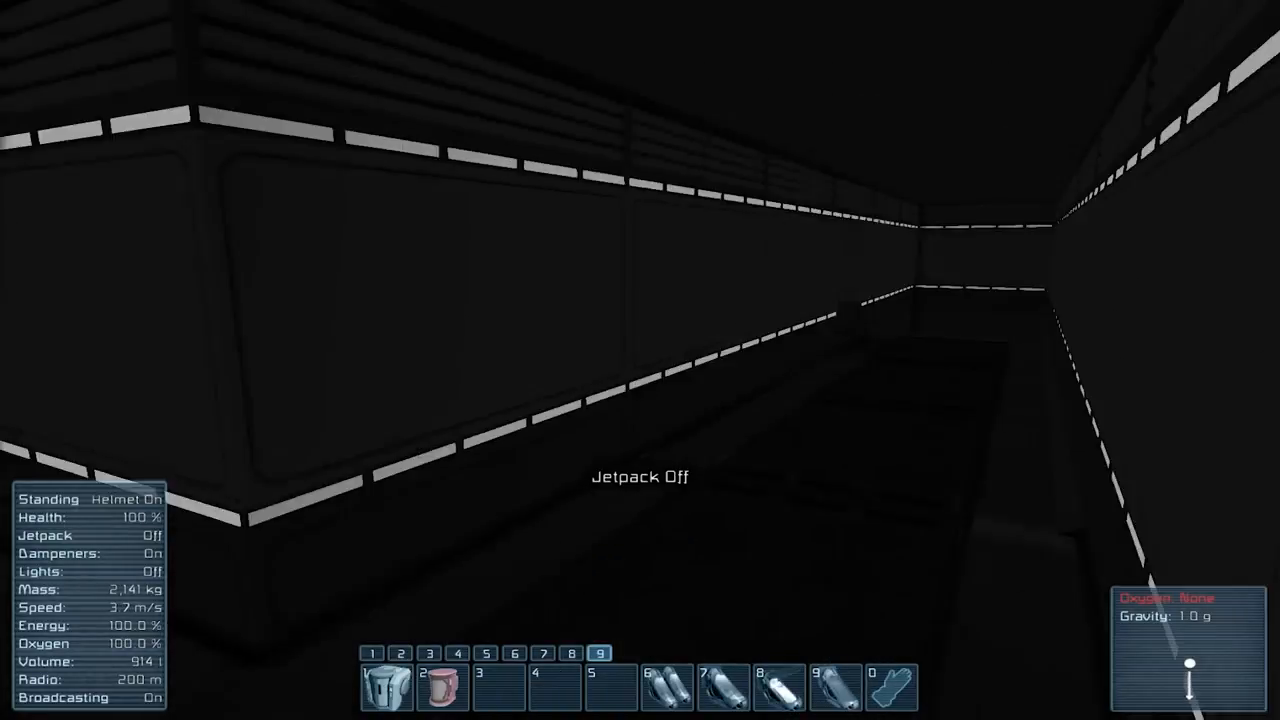
key(j)
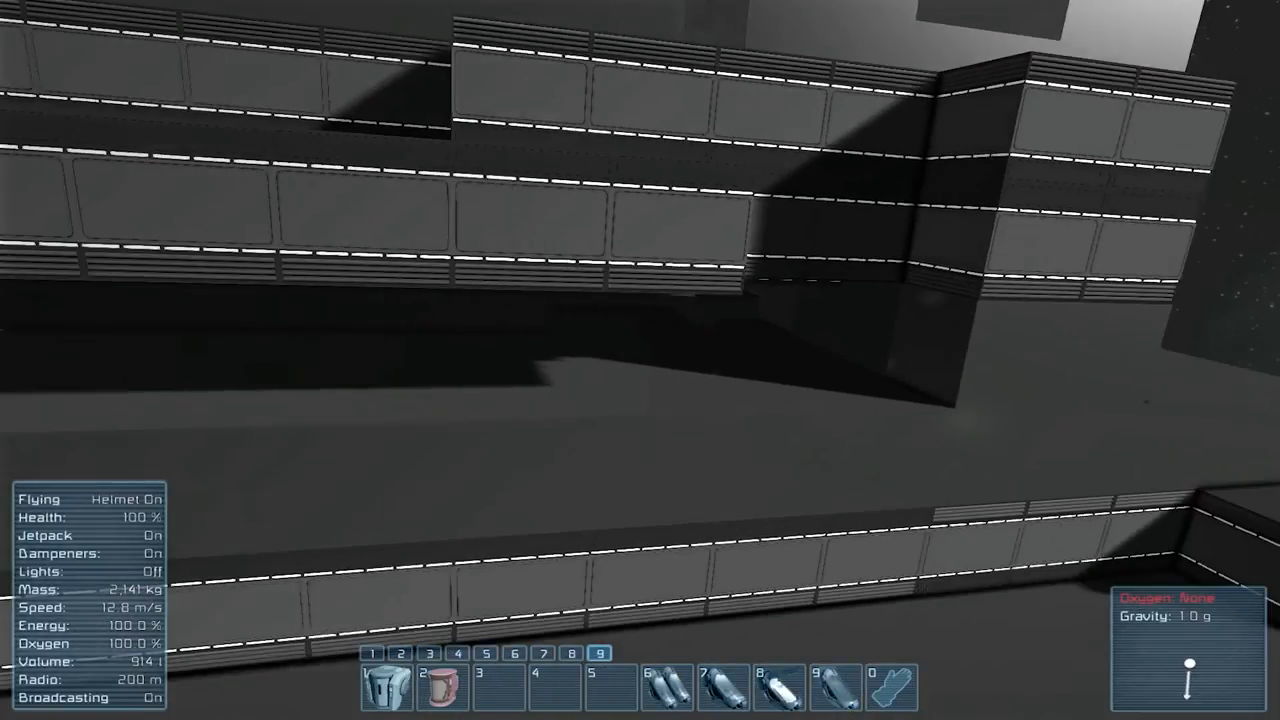
mouse_move(640, 360)
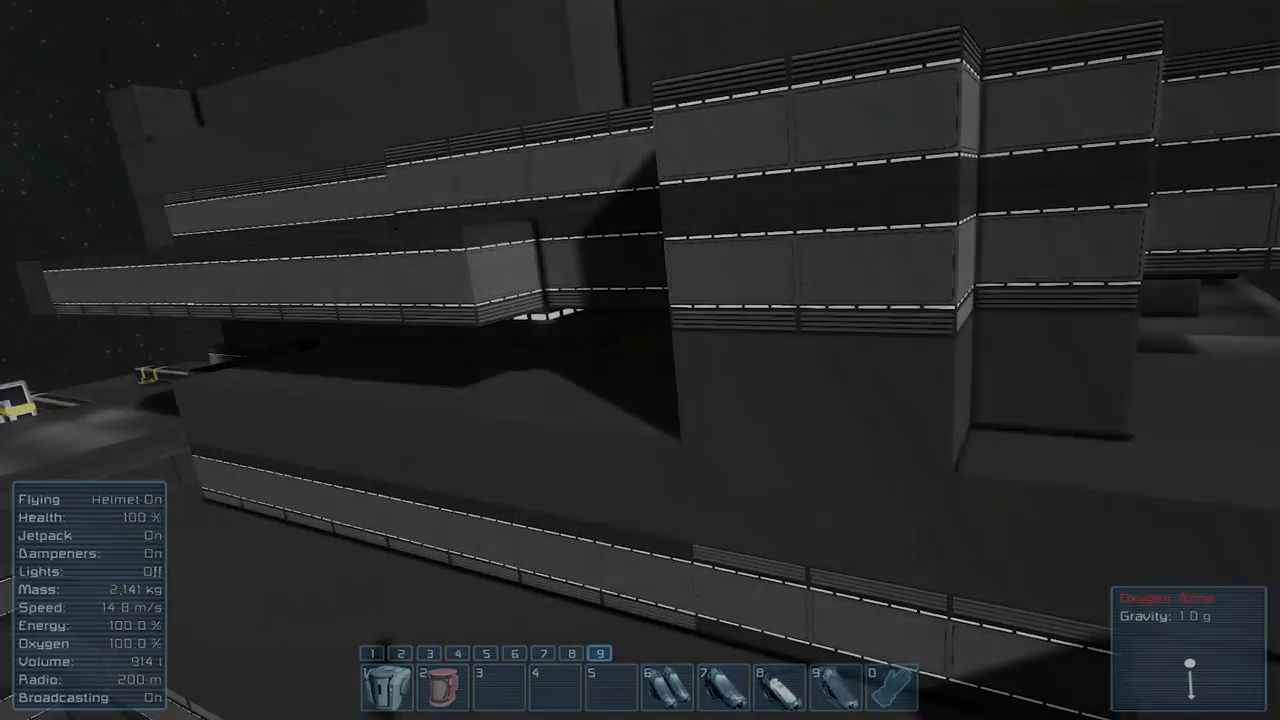